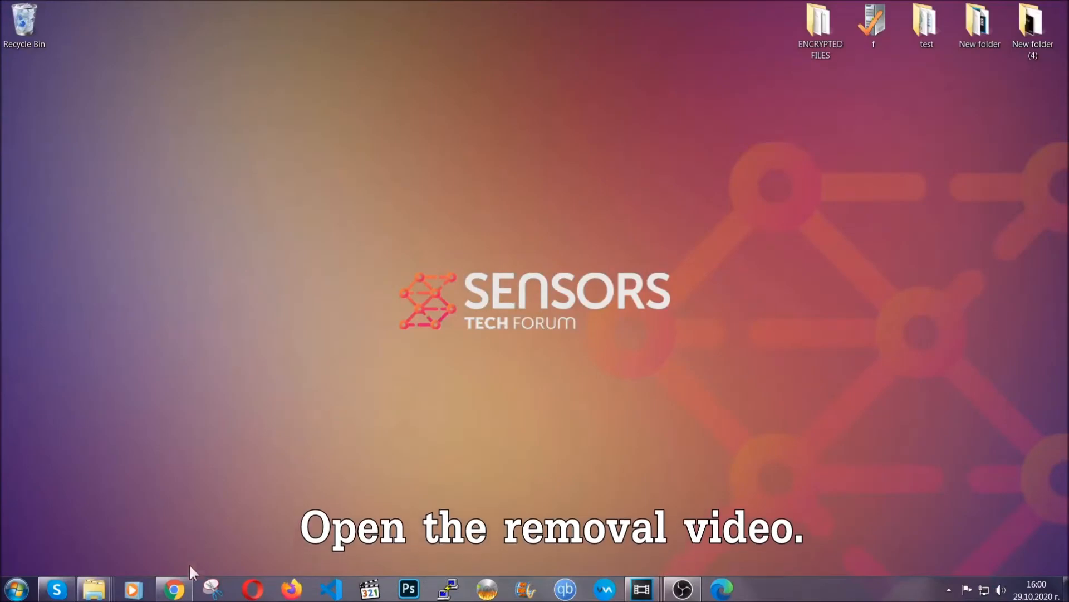
From the removal video's Full Removal Guide, download SpyHunter-Installer.exe and launch it.
left_click(173, 589)
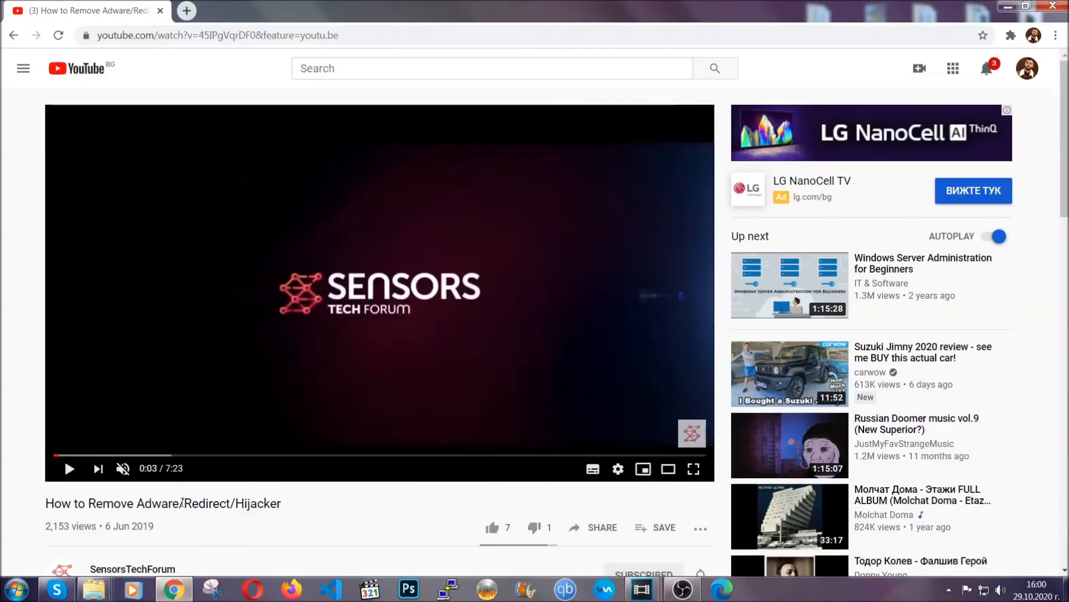
scroll("down", 3)
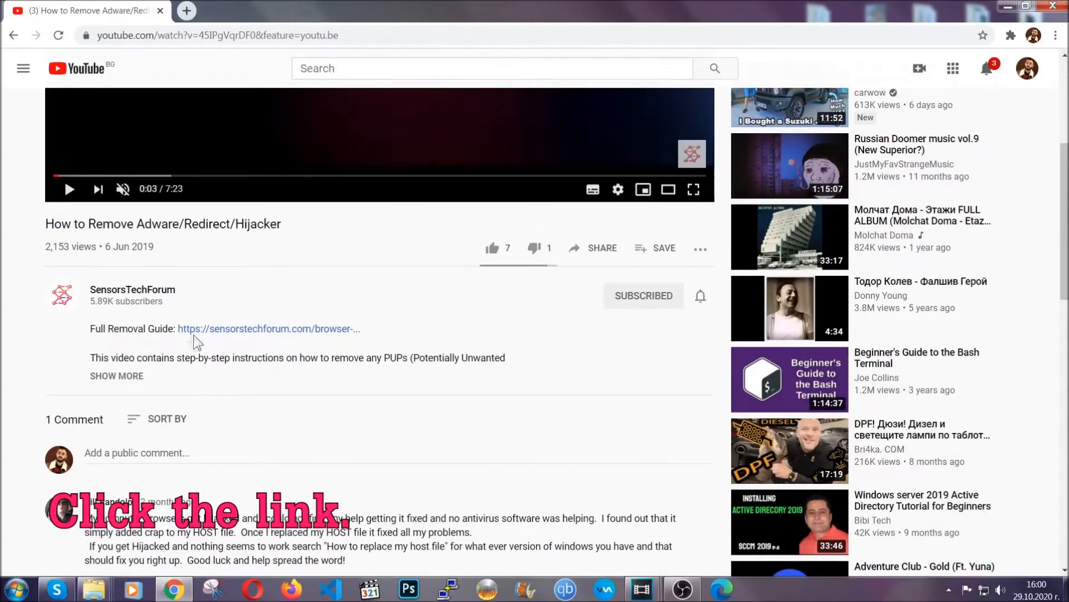
mouse_move(244, 335)
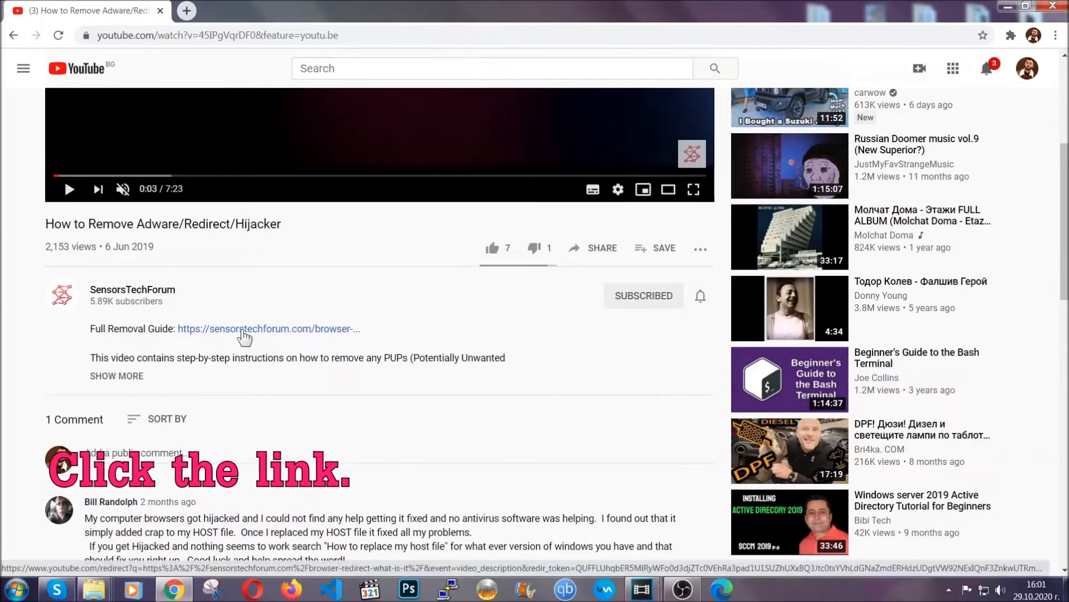
left_click(268, 328)
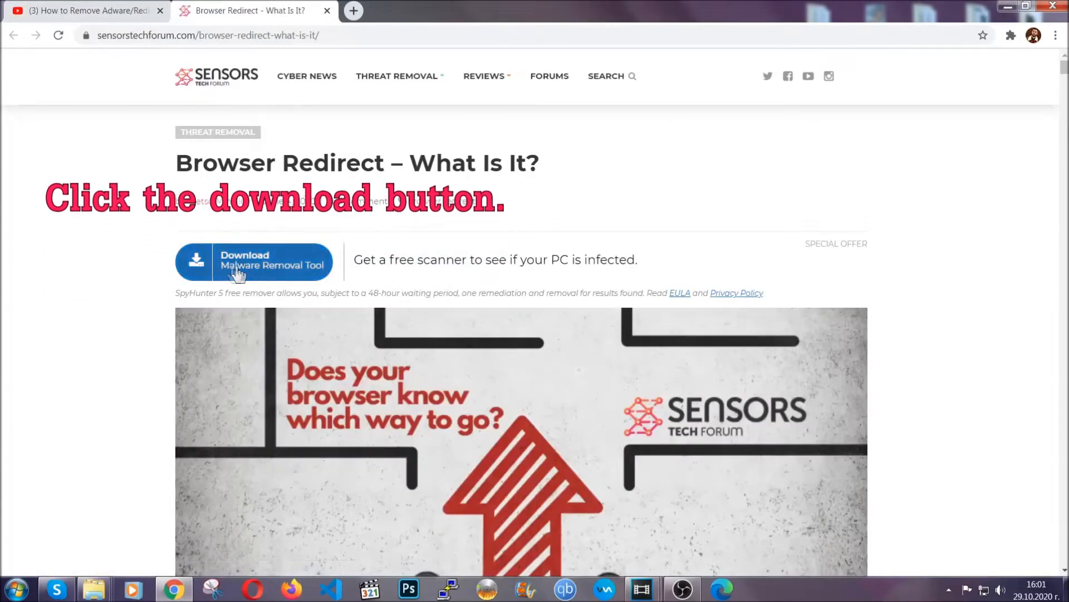
left_click(253, 262)
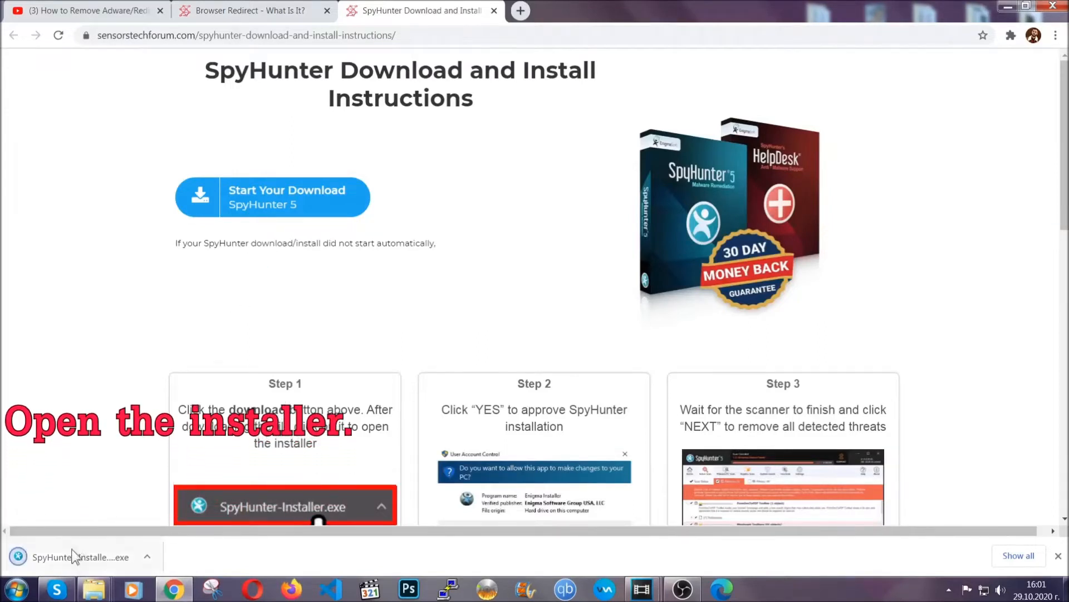
mouse_move(78, 556)
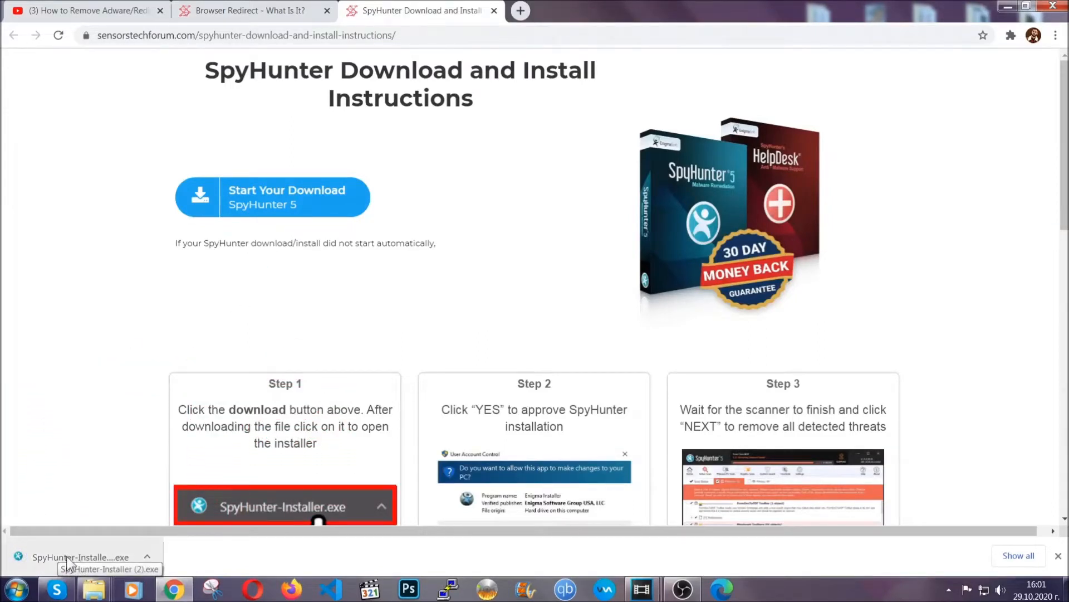
left_click(80, 557)
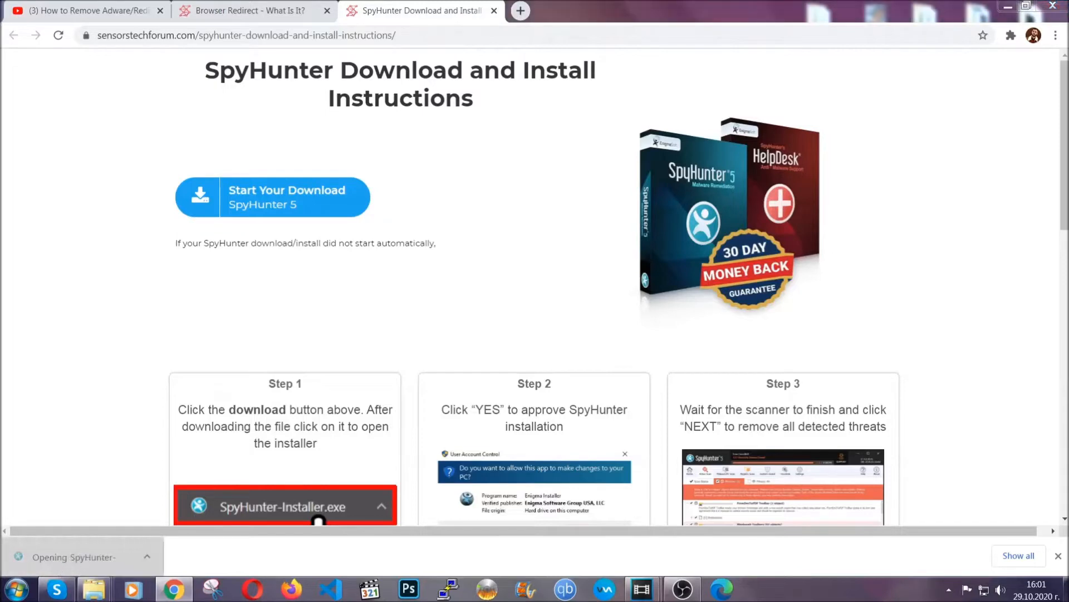
Choose English as installer language, accept the EULA and Privacy Policy, and install SpyHunter 5.
left_click(285, 507)
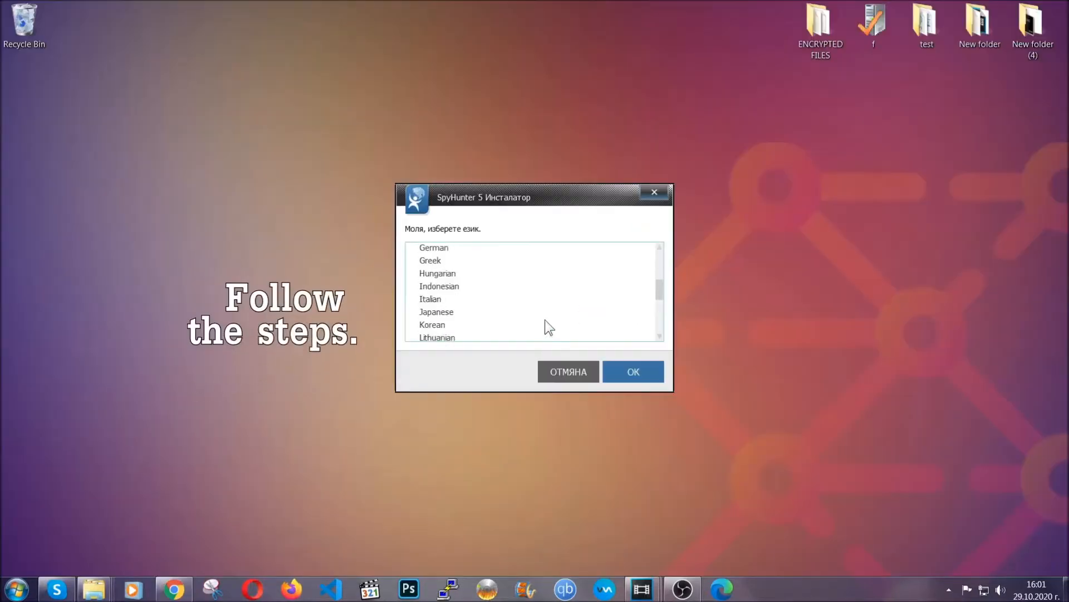
scroll("up", 3)
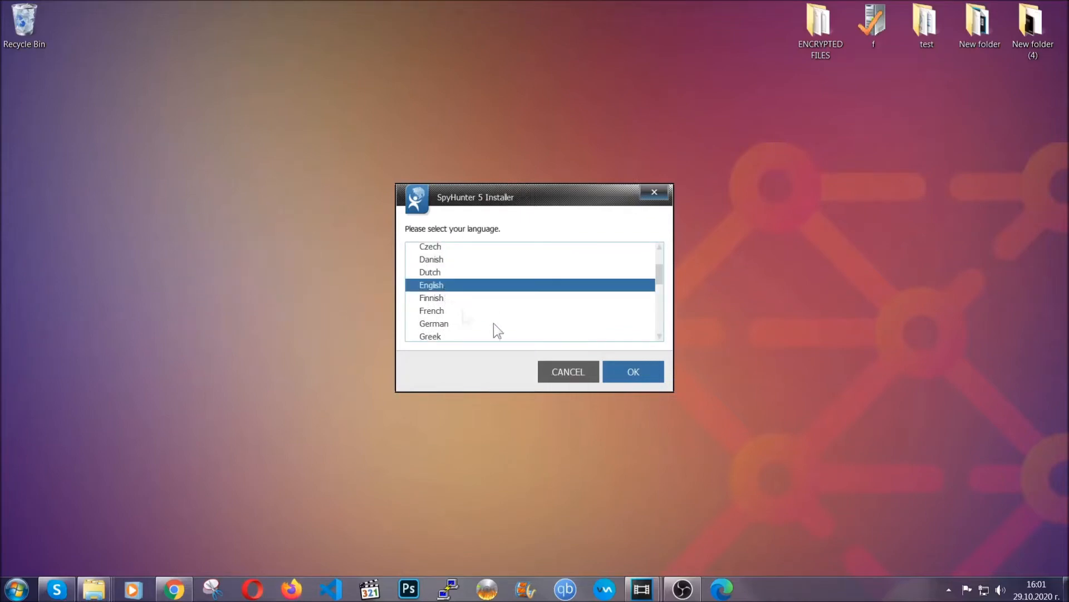
left_click(632, 372)
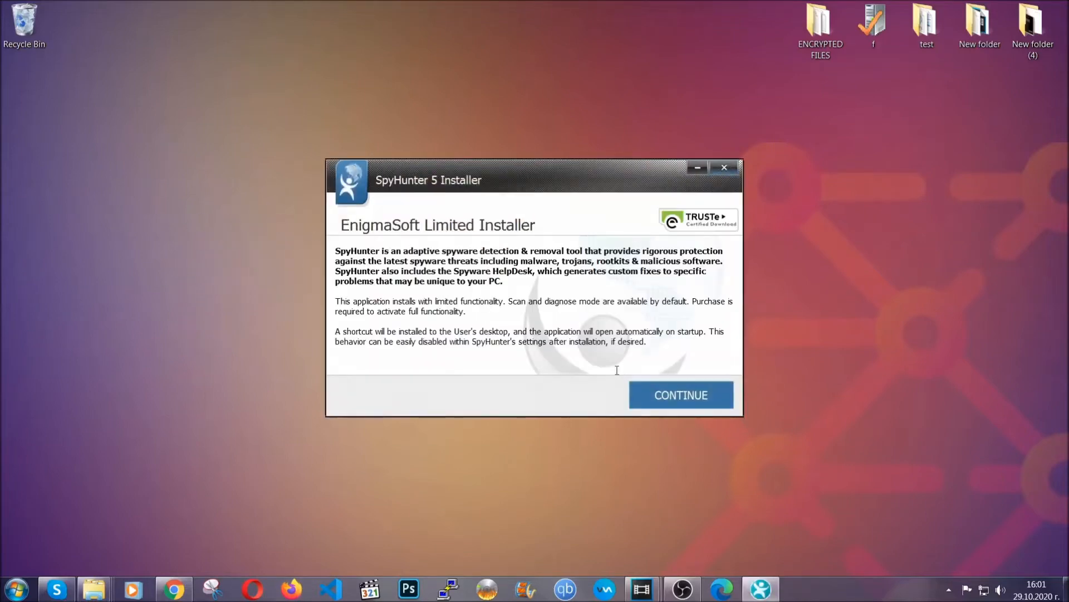
left_click(680, 395)
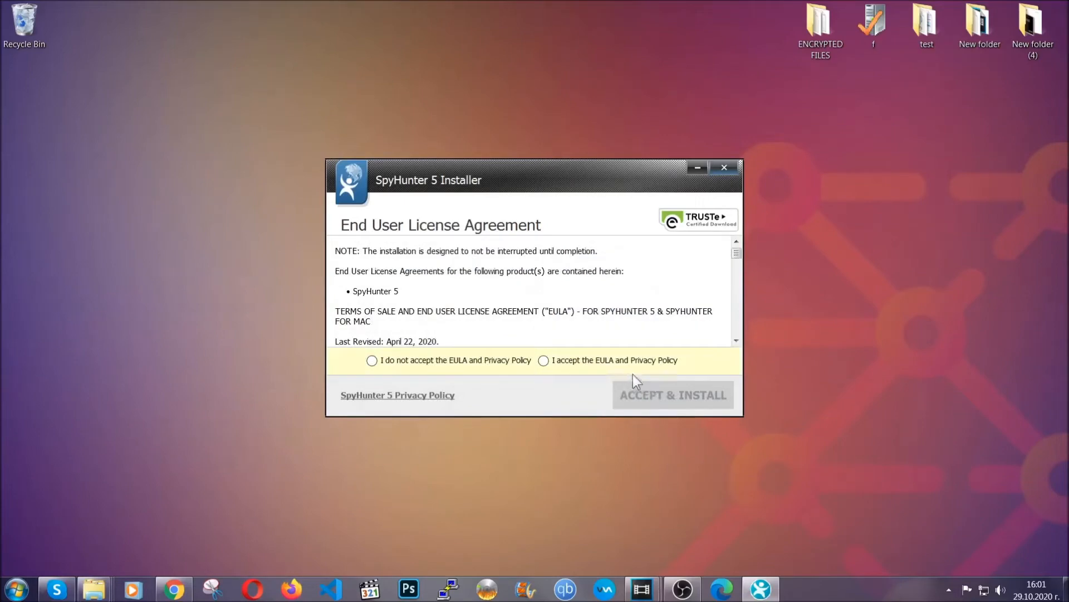
left_click(672, 394)
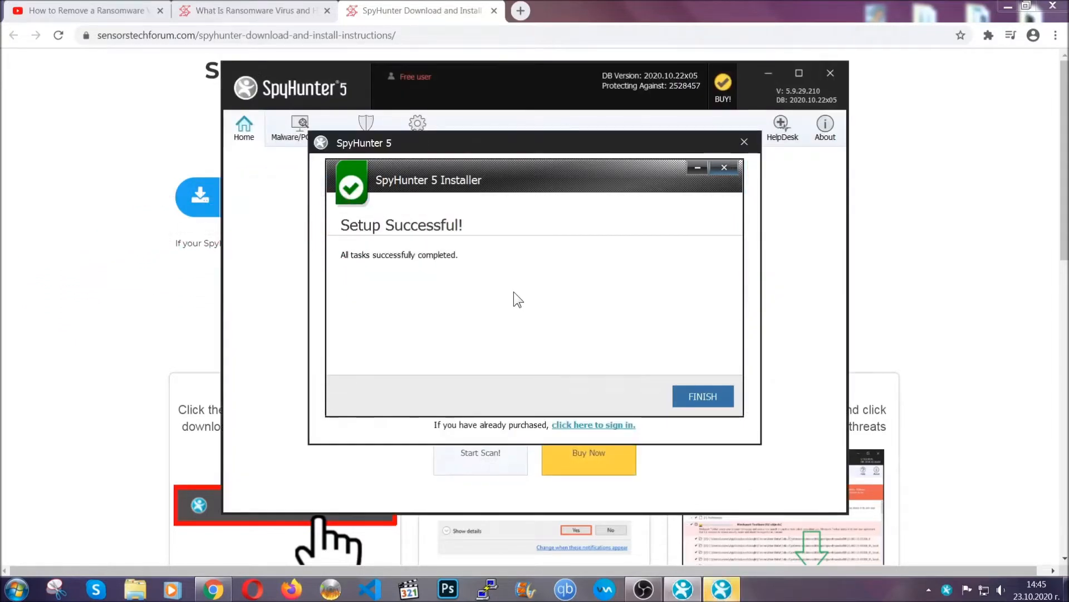
Finish setup and run a SpyHunter scan, which flags PUP.Keygen.BB in Keygen.exe.
left_click(702, 396)
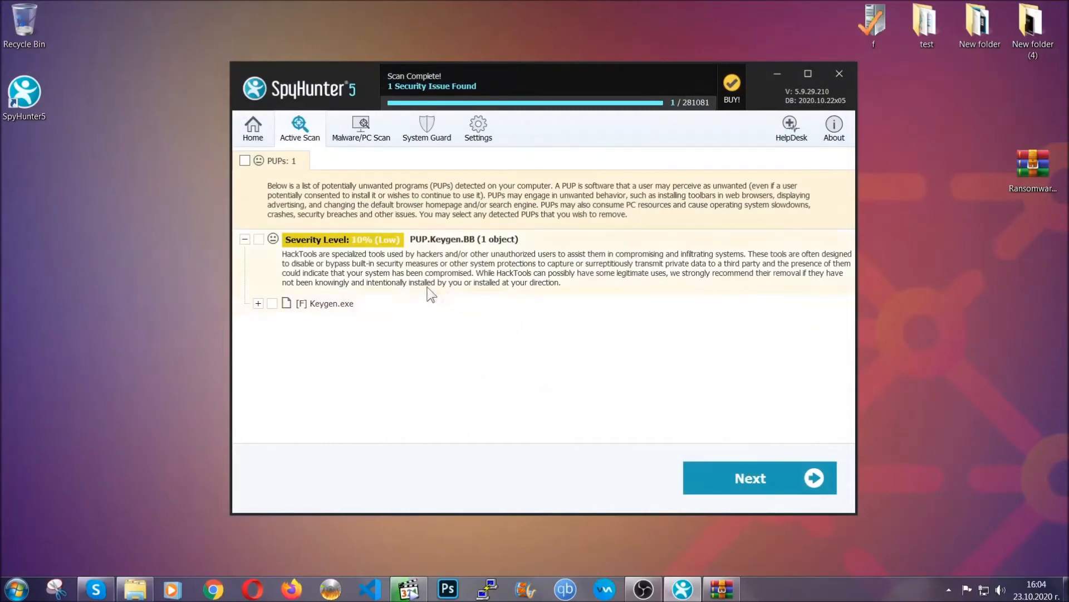
left_click(245, 161)
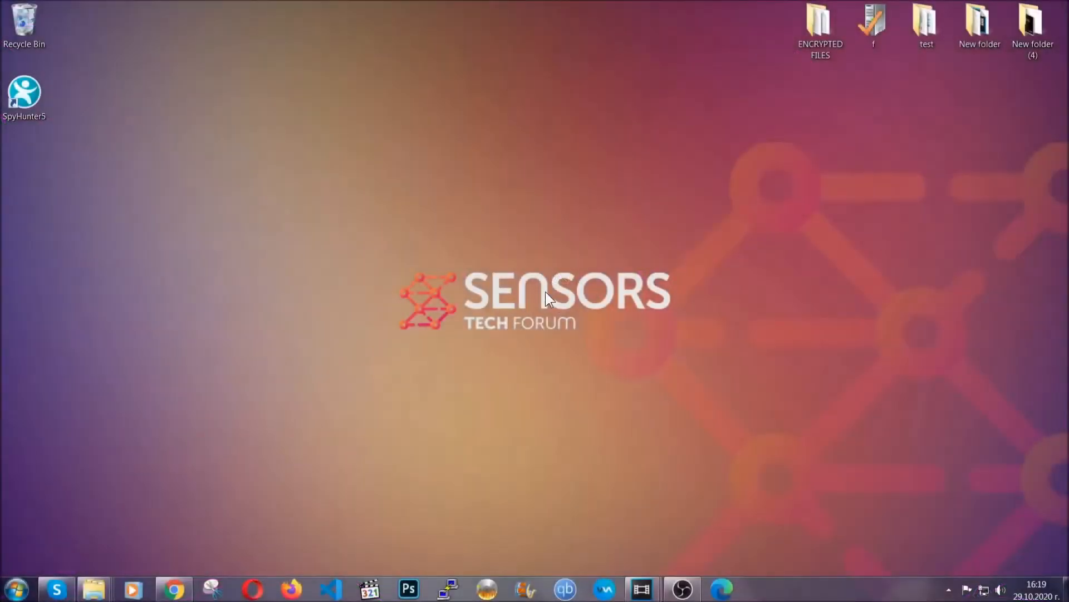
Uninstall SUSPICIOUS PROGRAM from Programs and Features and dismiss the success message.
key("win+r")
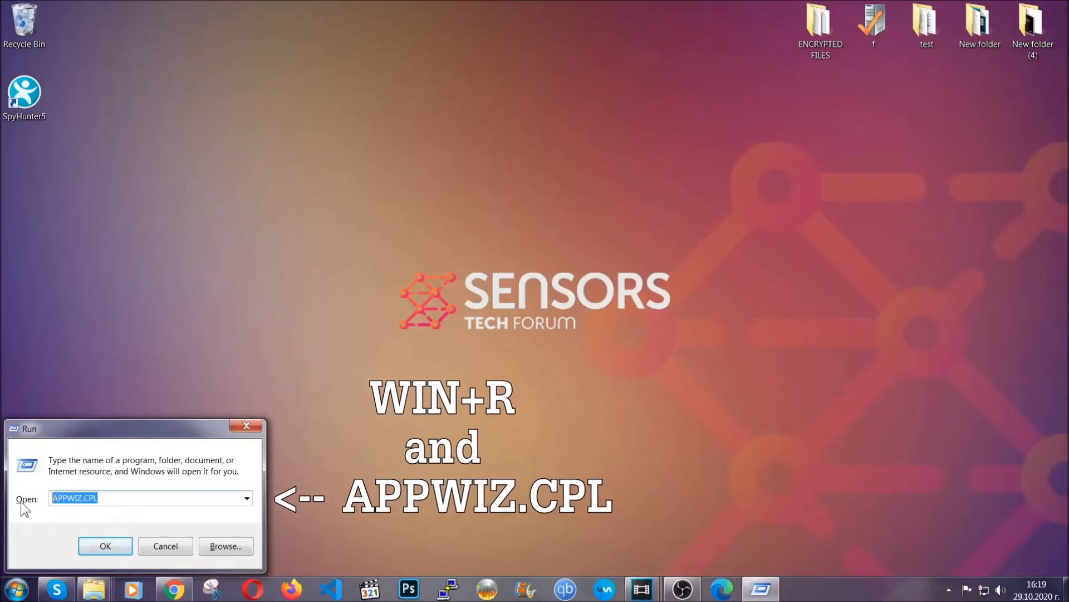
left_click(106, 546)
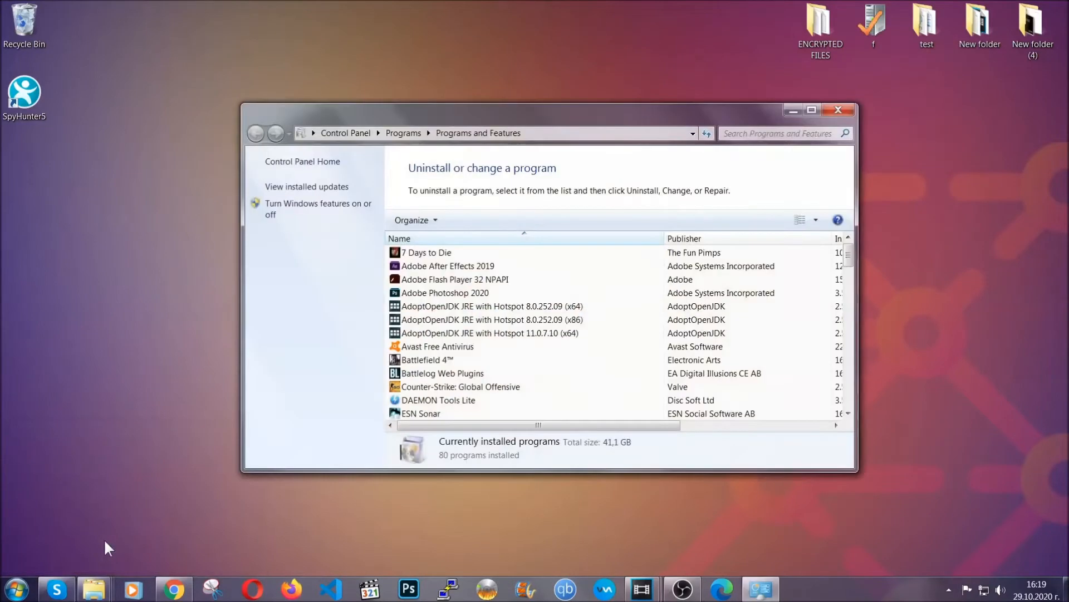
scroll("down", 3)
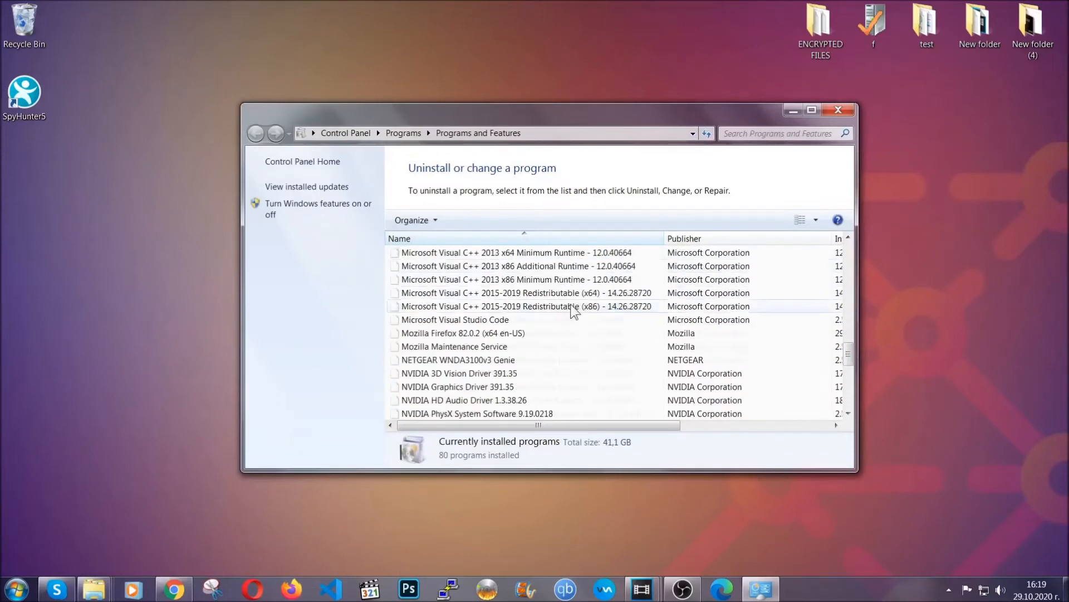
scroll("down", 3)
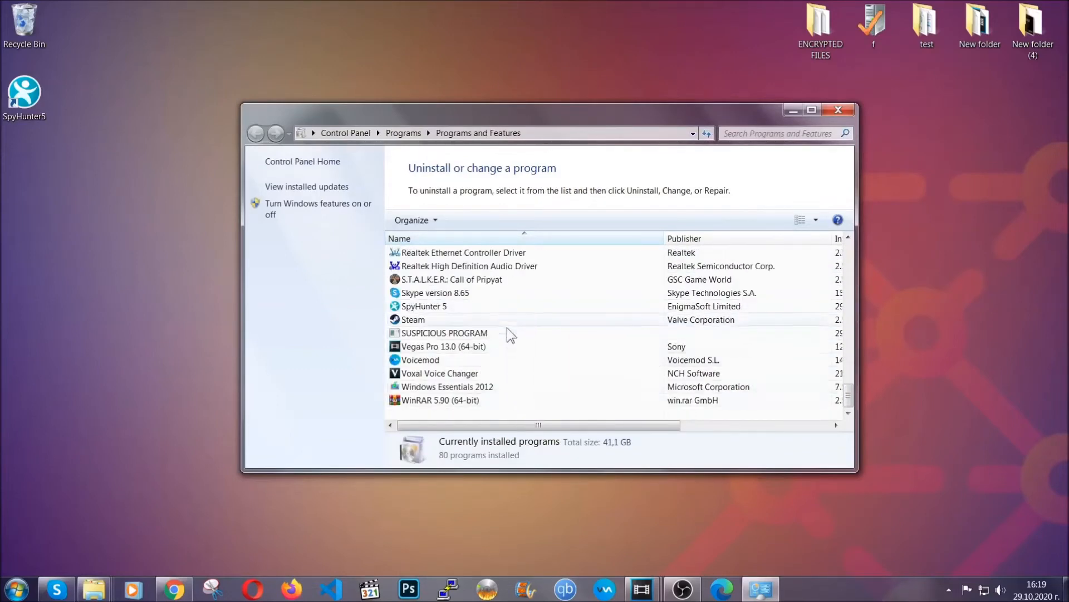
left_click(444, 334)
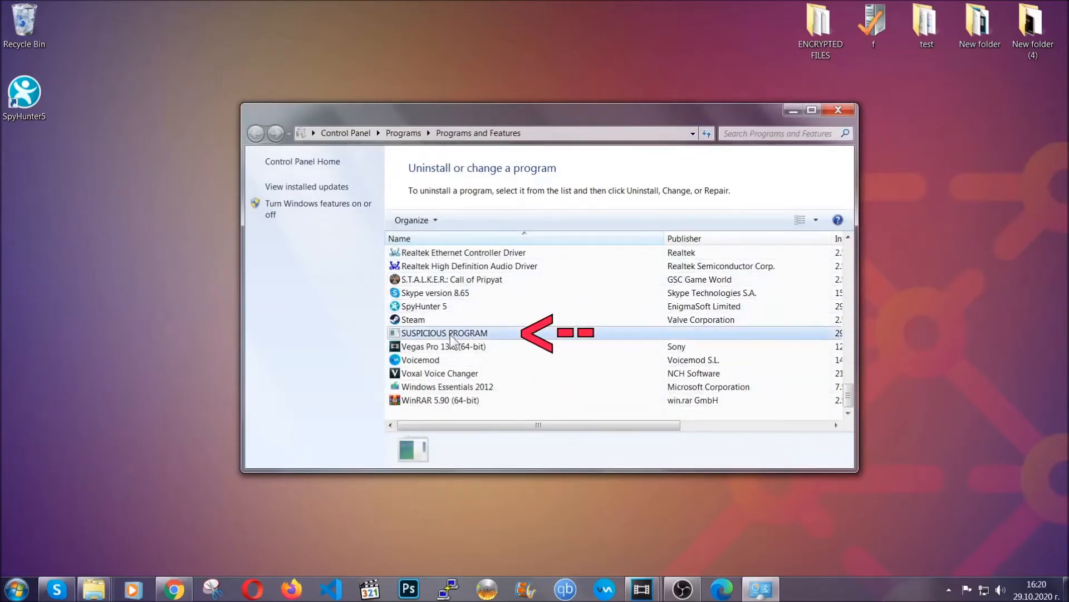
left_click(444, 333)
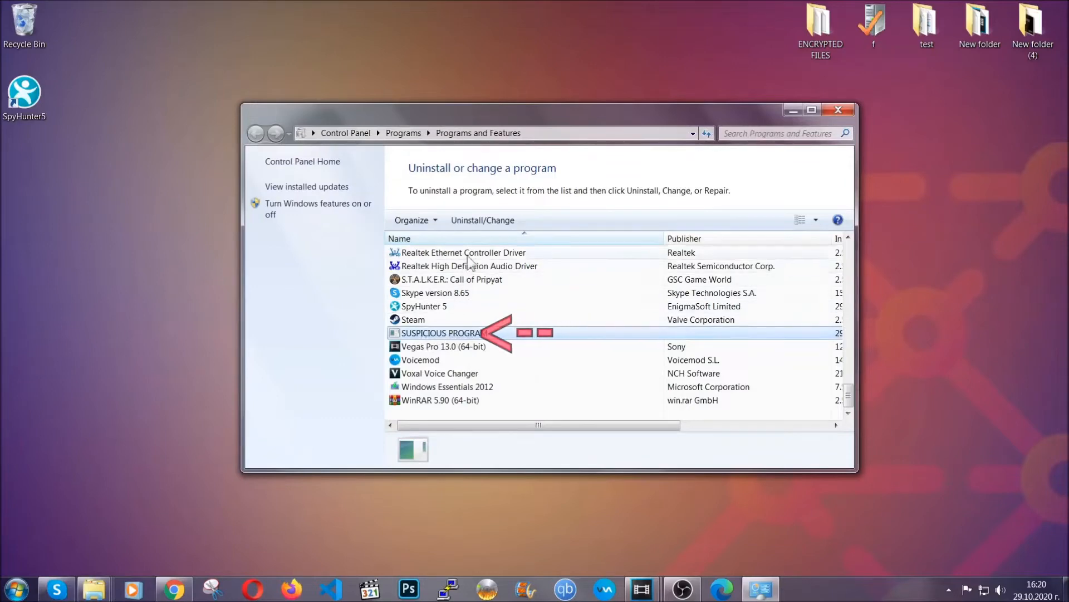
left_click(482, 220)
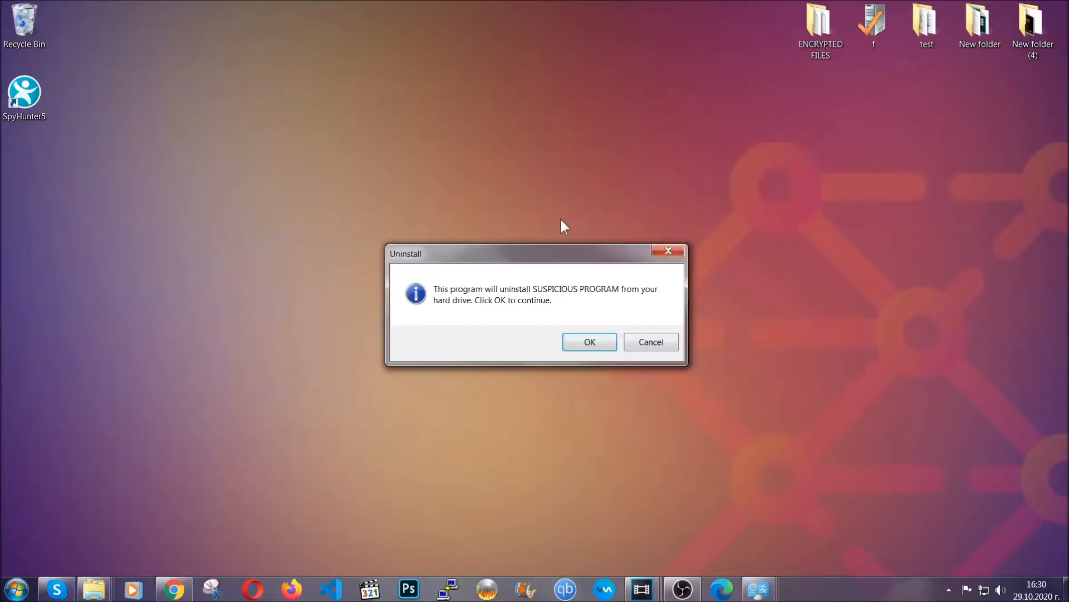
mouse_move(548, 301)
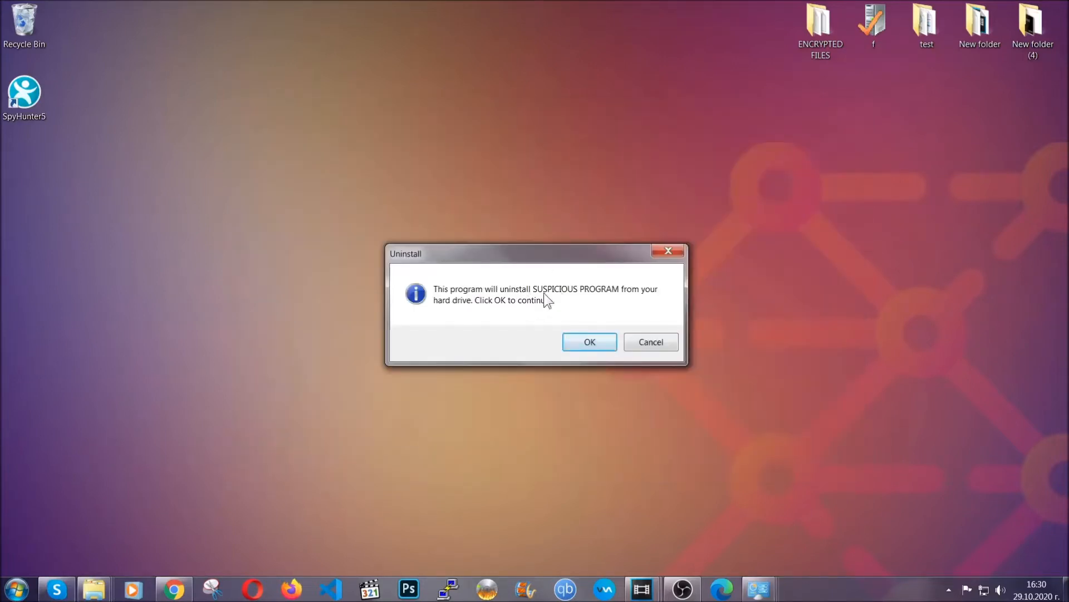
left_click(589, 341)
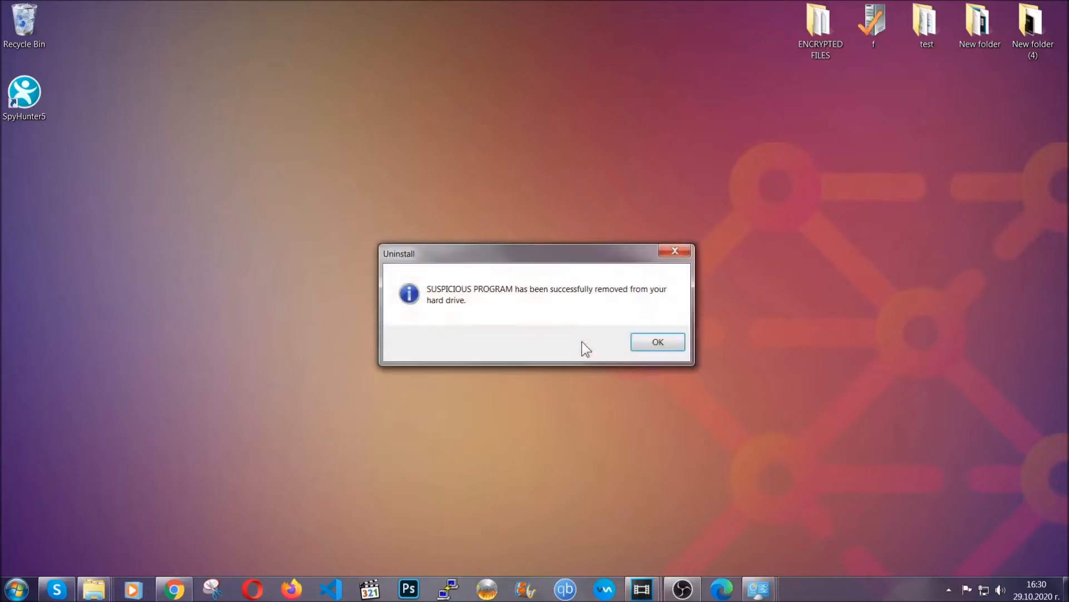
mouse_move(638, 307)
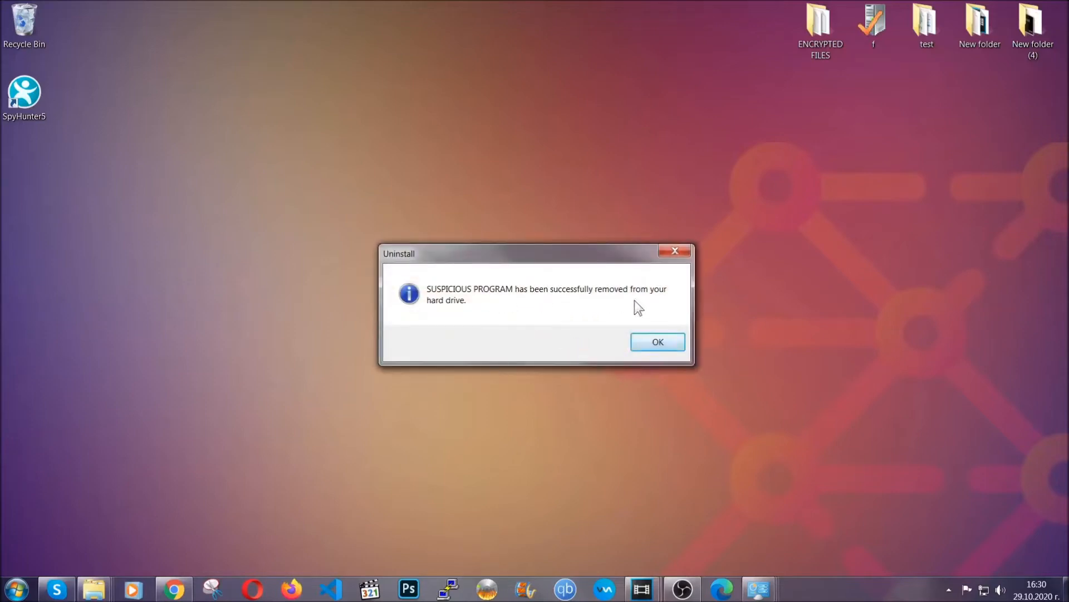
left_click(657, 342)
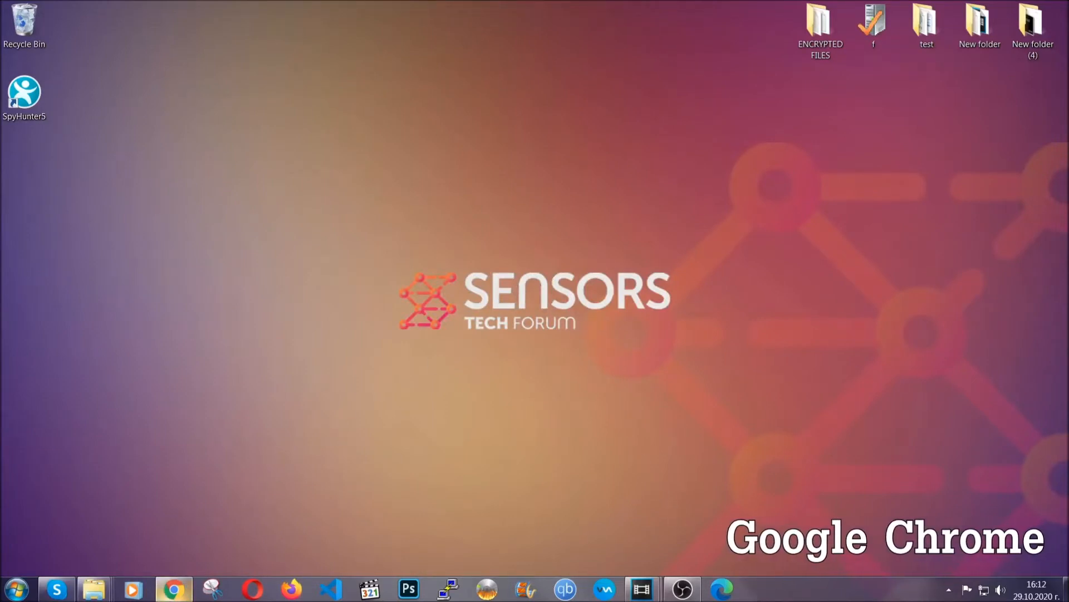
Clear Chrome's browsing data with time range All time, leaving Passwords unchecked.
left_click(174, 588)
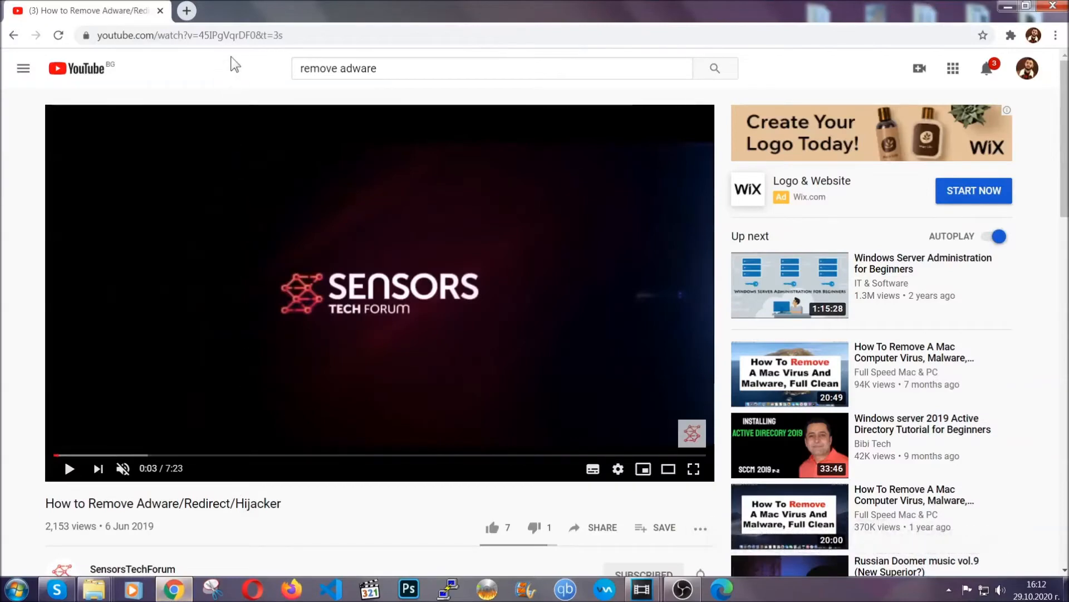
type("chrome://settings/clearBrowserData")
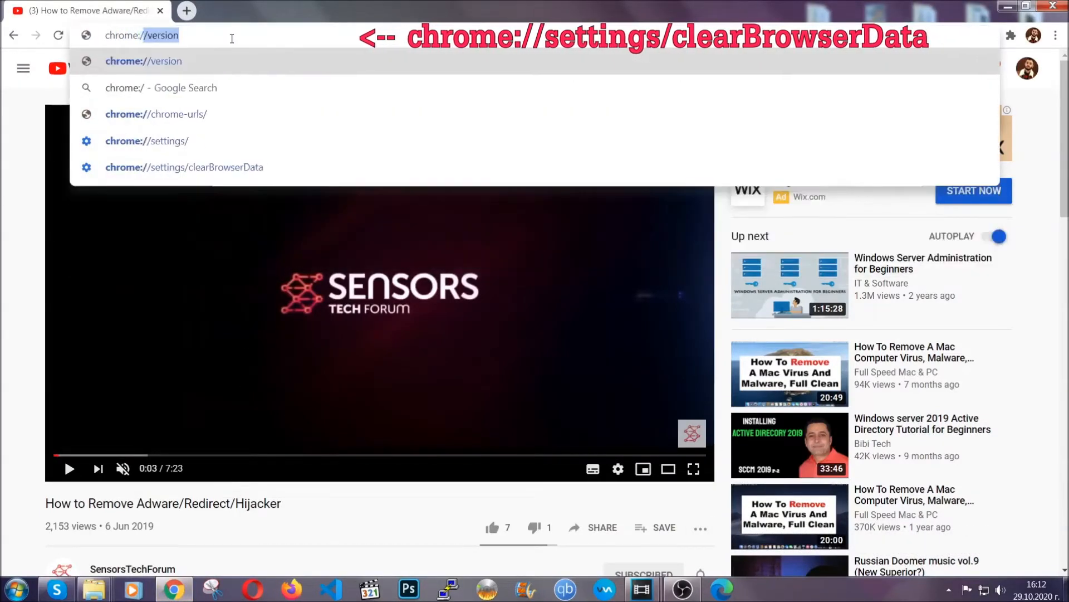
type("chrome://settings")
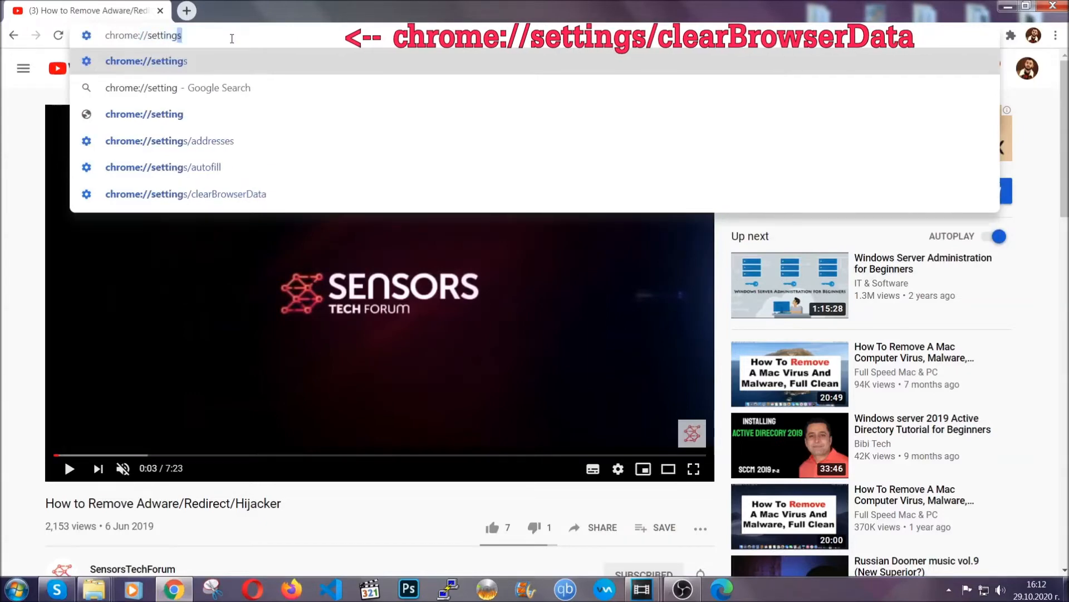
type("/ce")
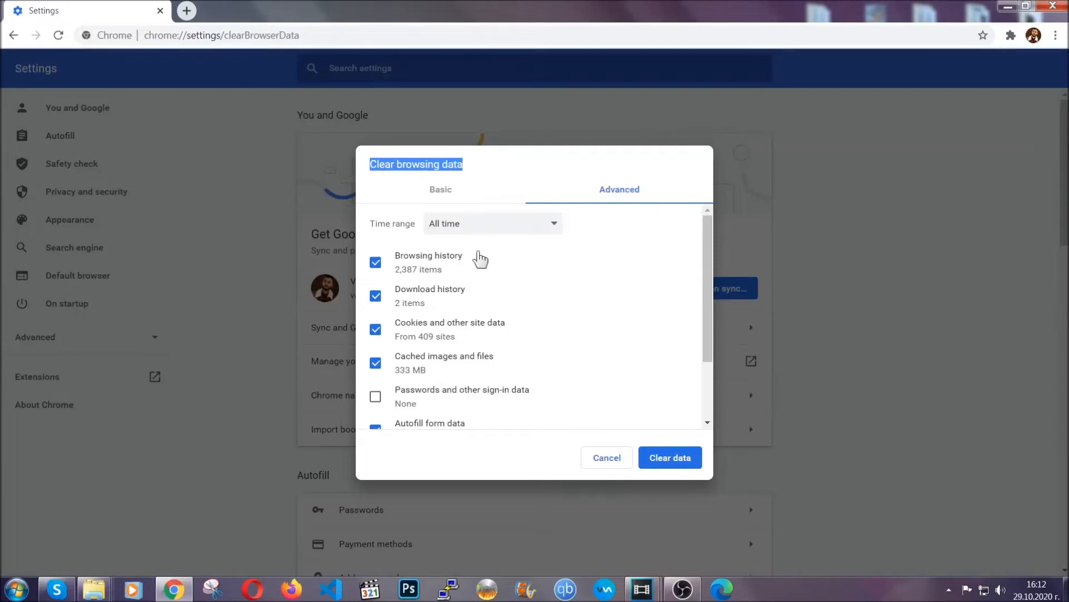
left_click(491, 222)
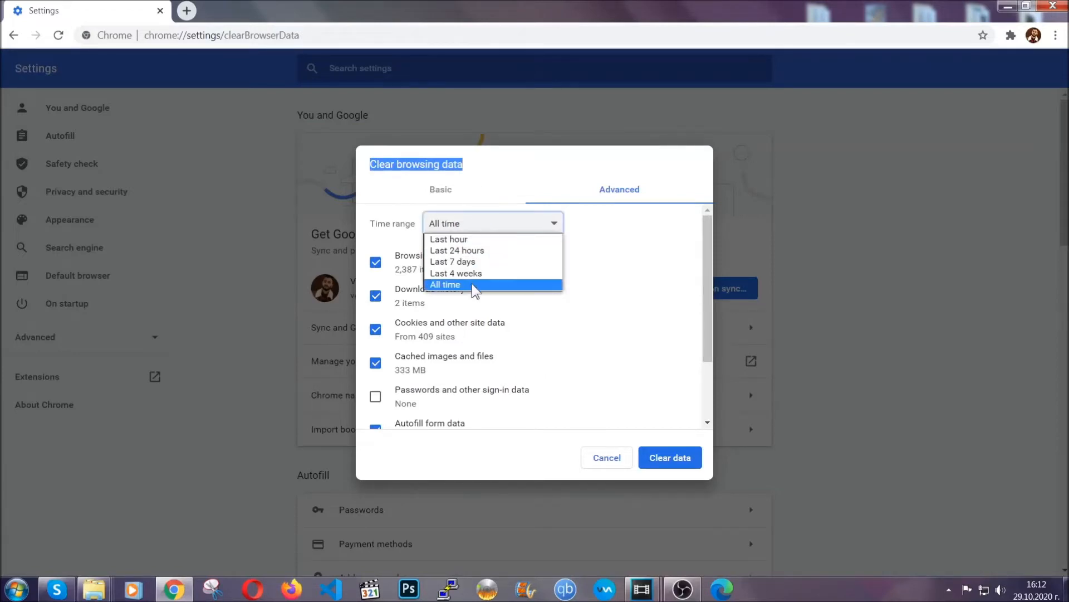
left_click(444, 285)
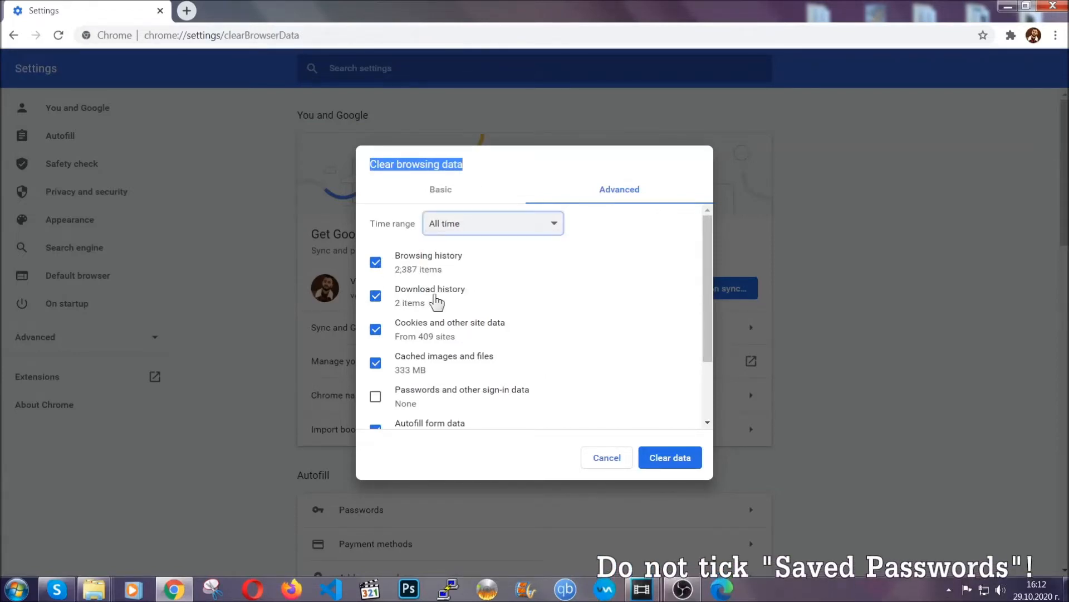
scroll("down", 3)
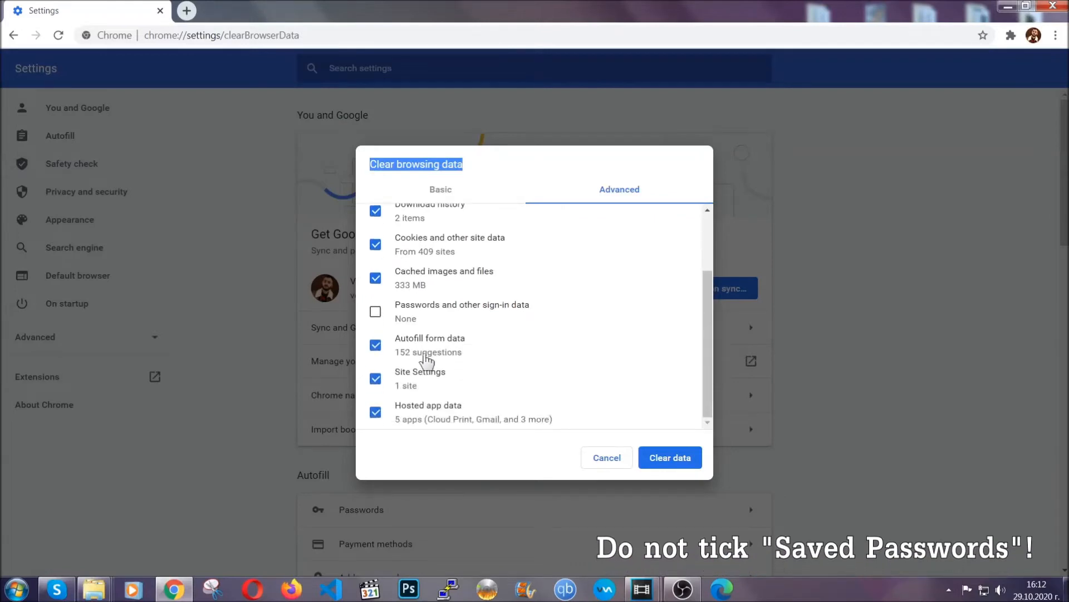
mouse_move(598, 394)
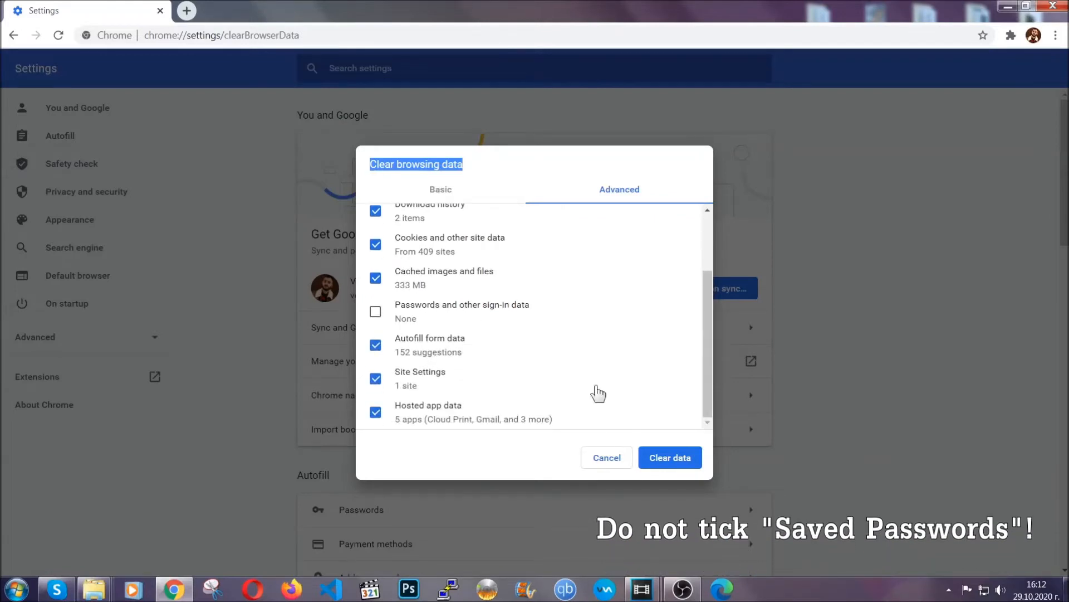
left_click(670, 457)
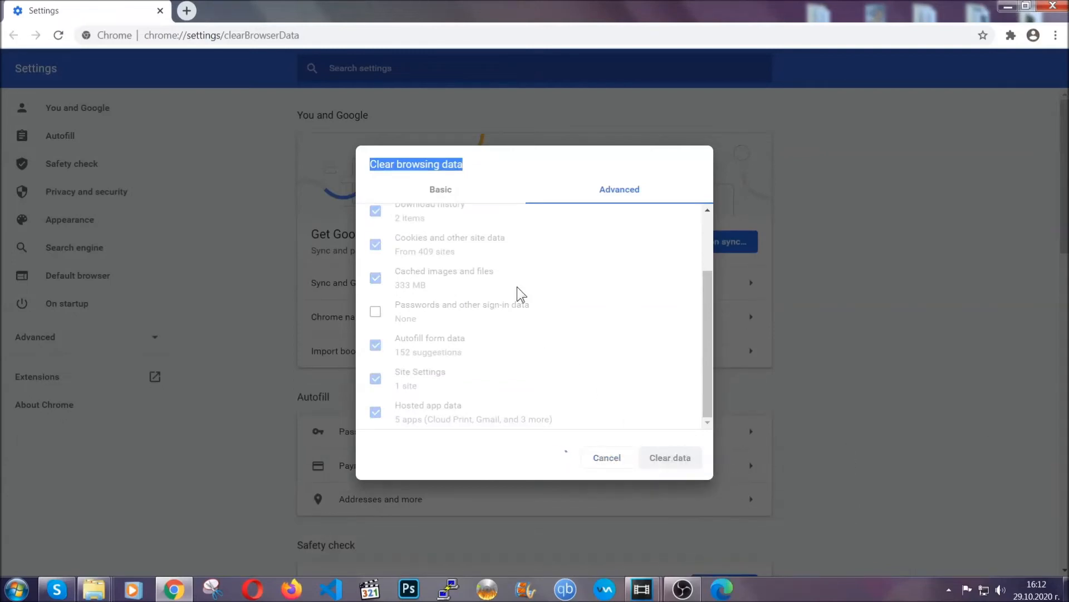
left_click(669, 456)
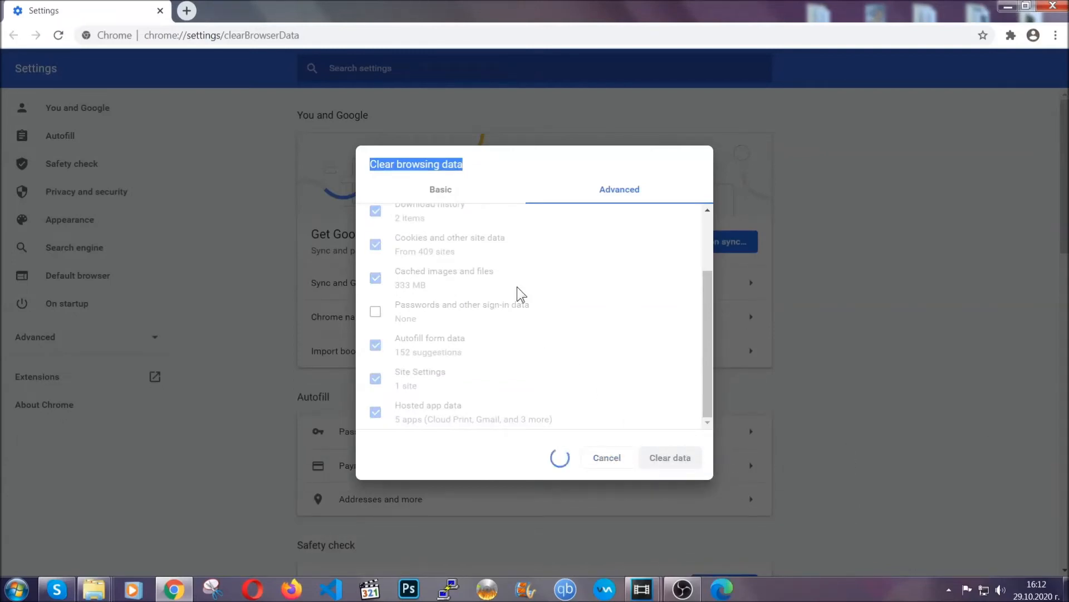
left_click(669, 458)
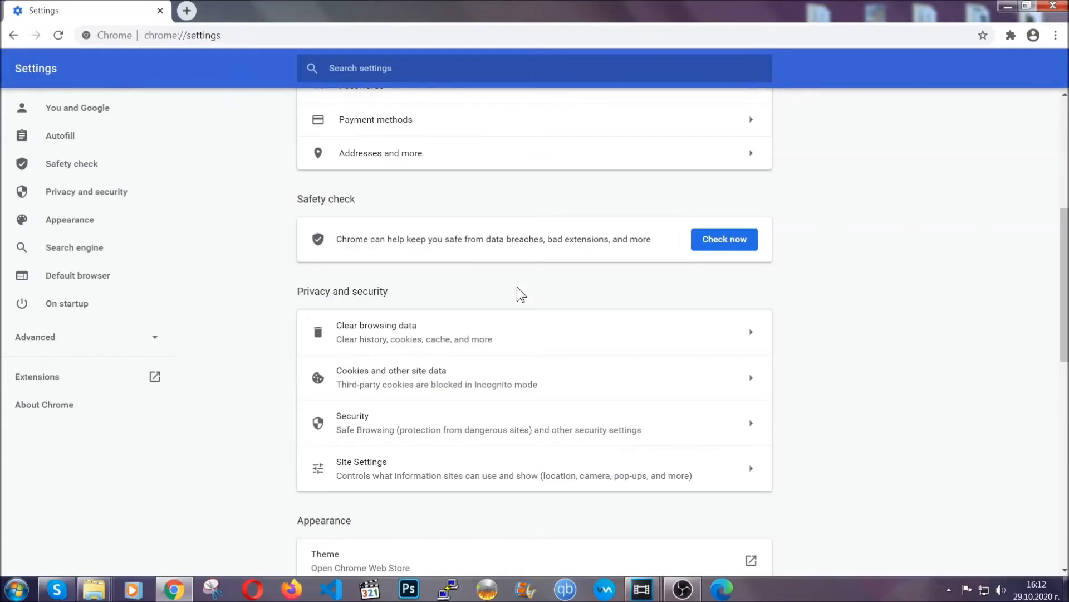
mouse_move(1057, 36)
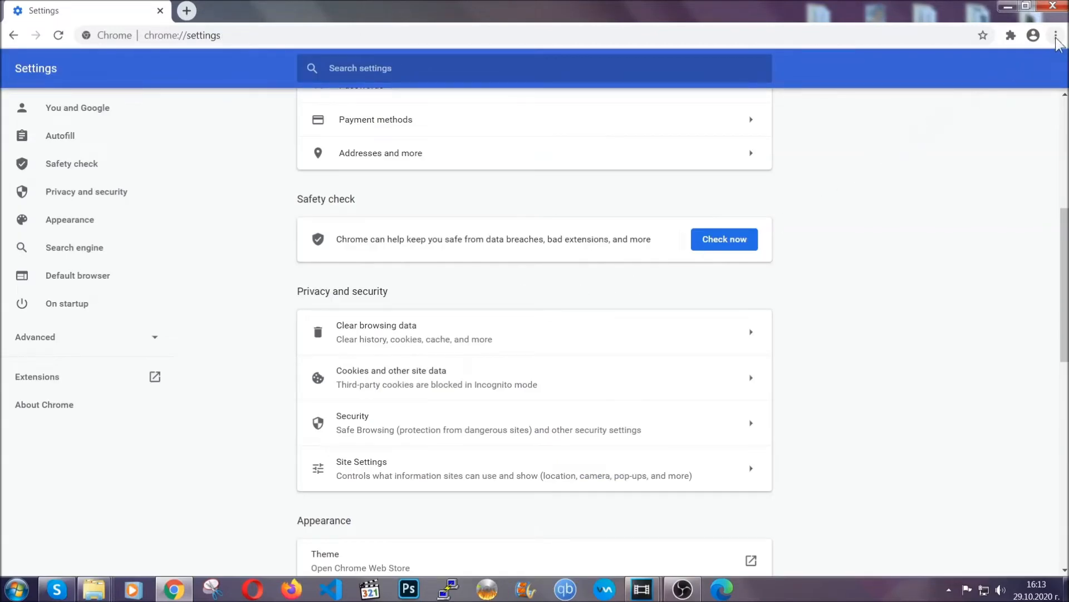
Remove the Bulk Media Downloader extension from Chrome's Extensions page.
left_click(1056, 34)
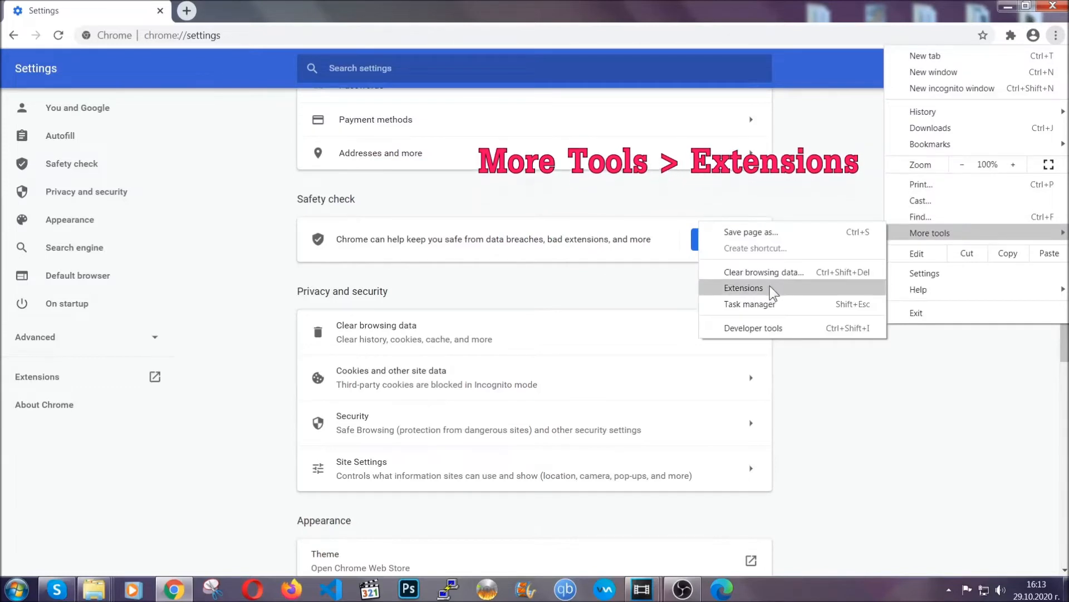
left_click(744, 288)
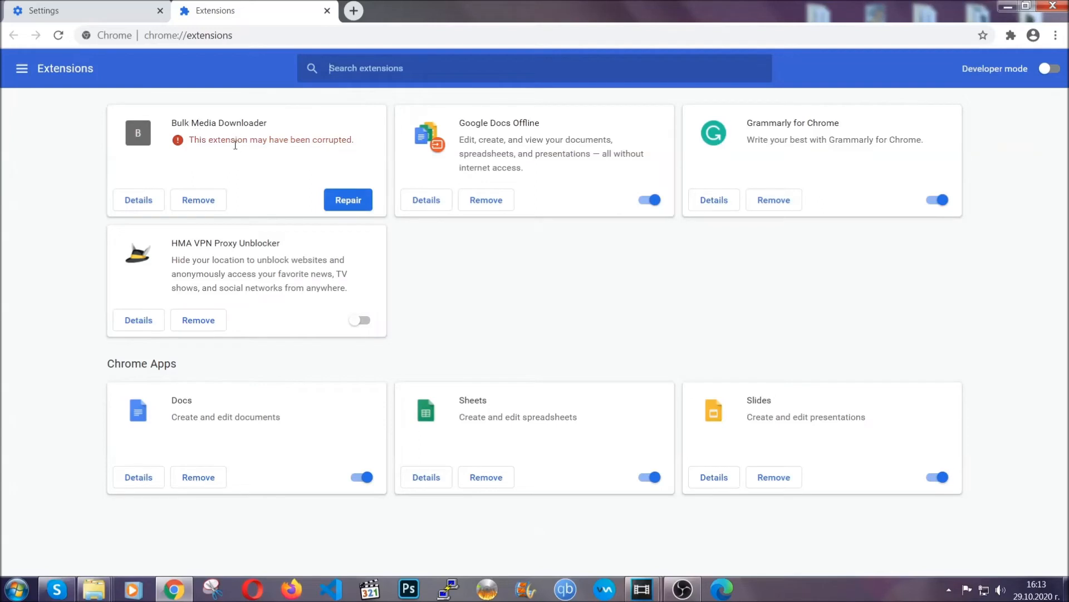
left_click(199, 200)
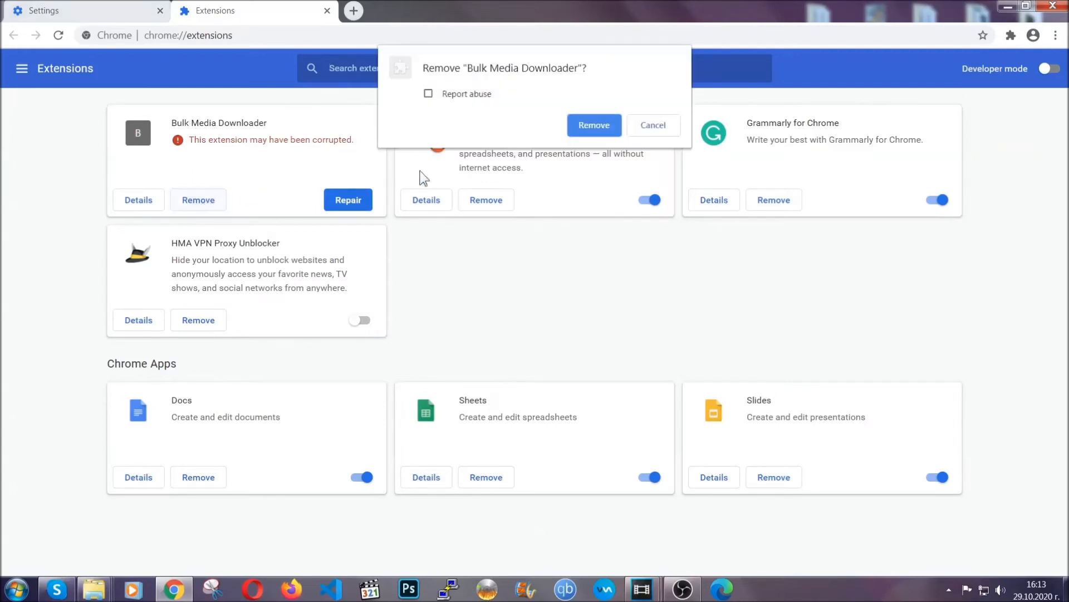
left_click(592, 124)
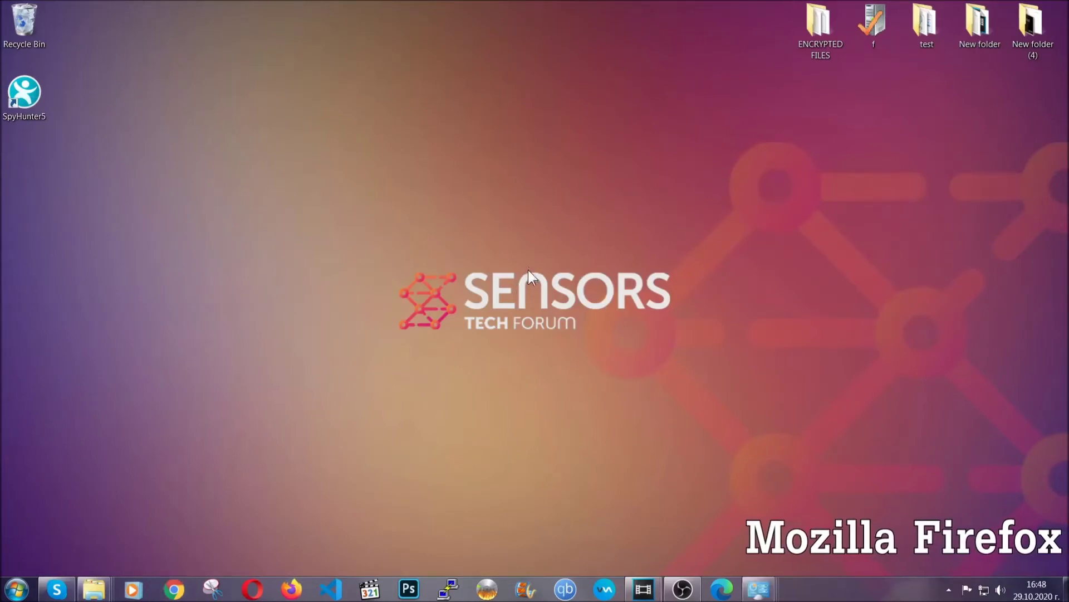
Go to Firefox's about:support page and run Refresh Firefox.
left_click(291, 589)
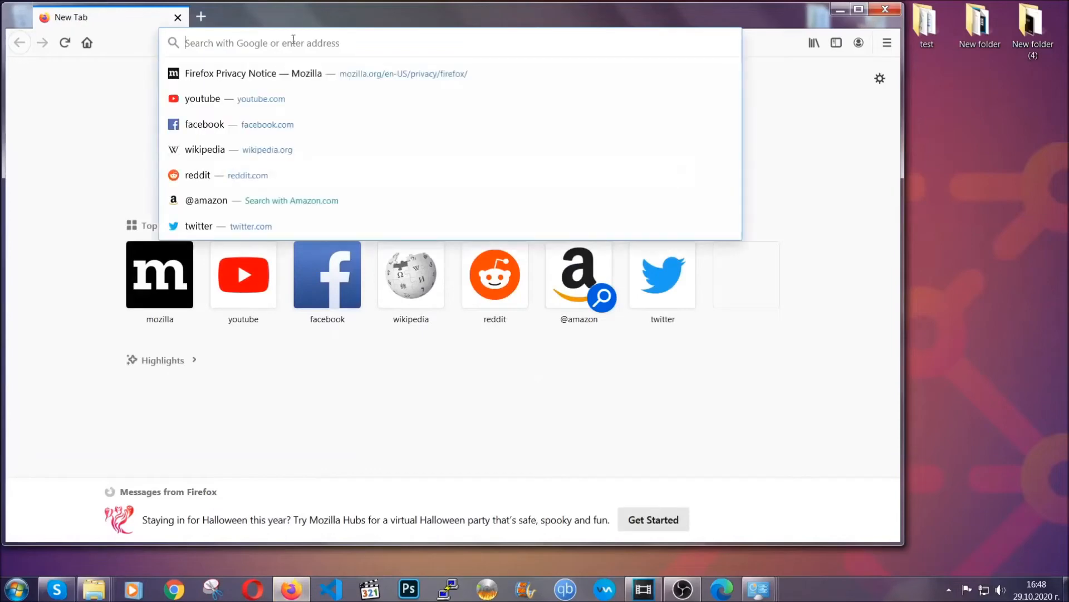
type("about")
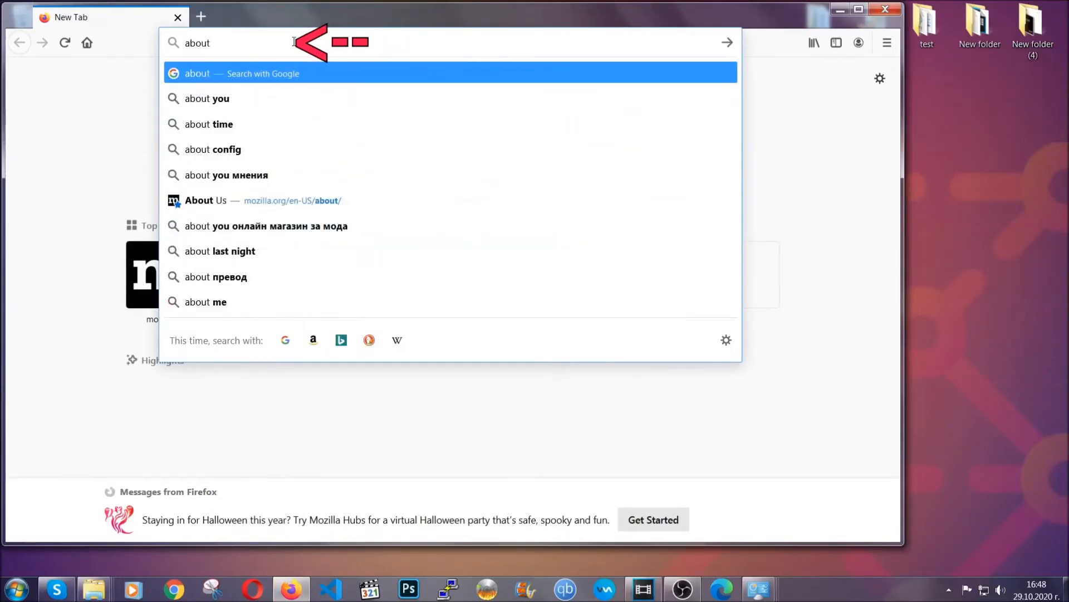
type(":support")
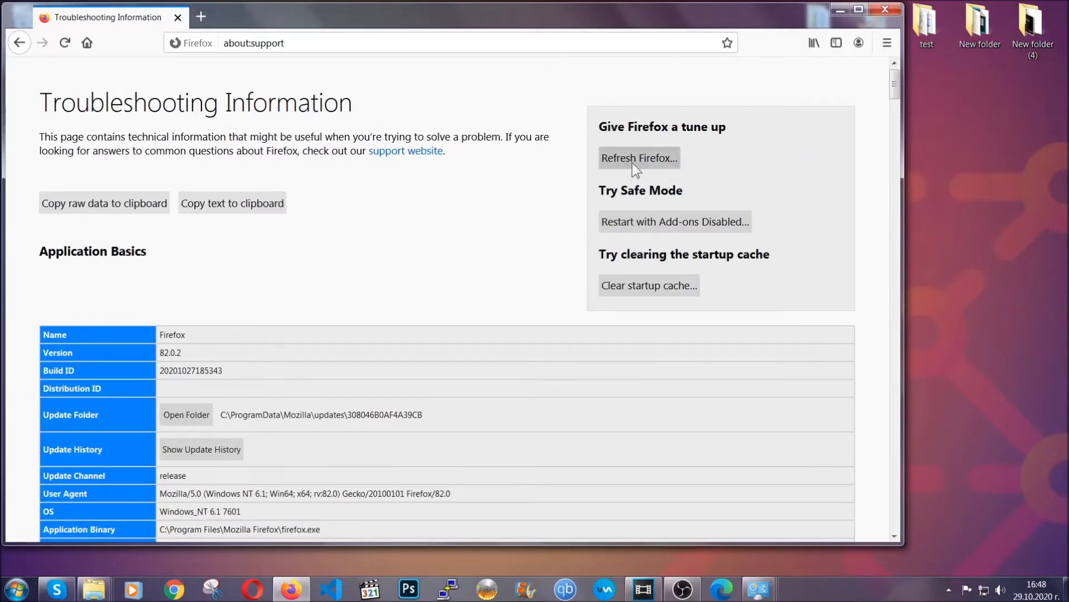
left_click(638, 158)
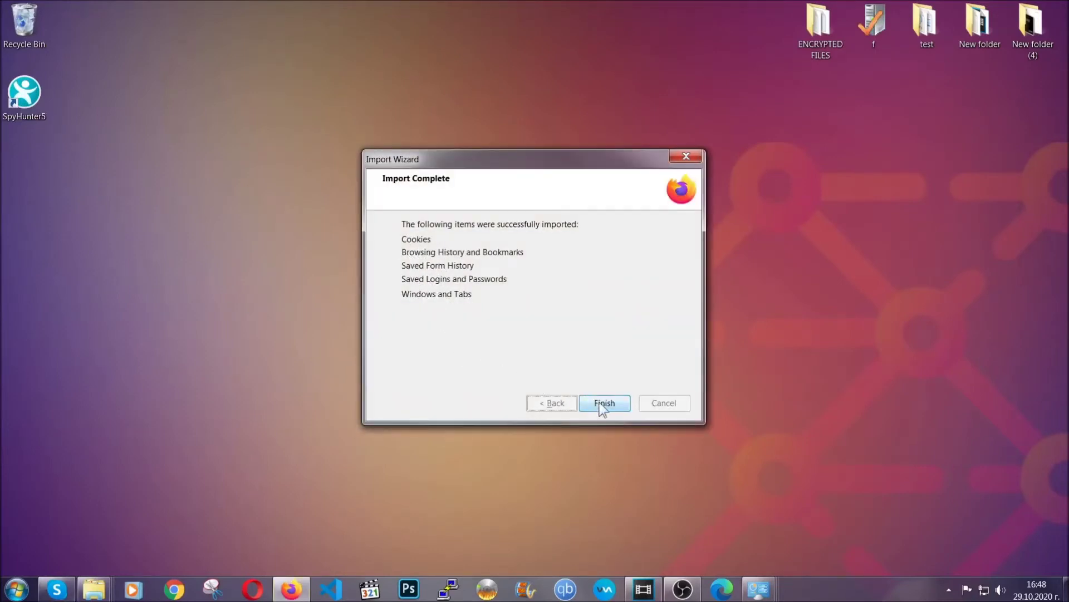
left_click(604, 402)
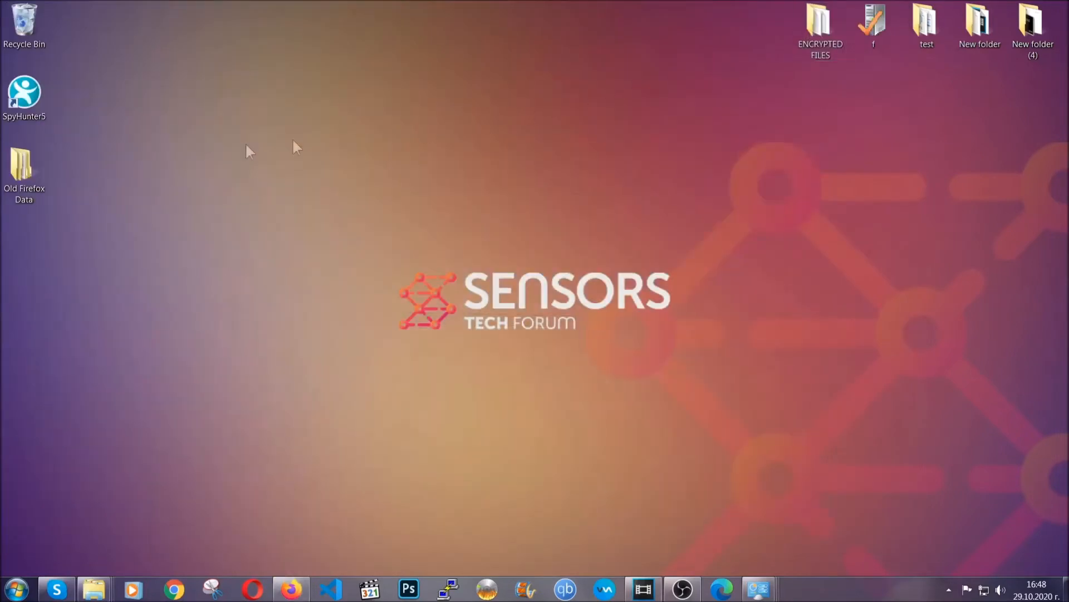
left_click(24, 168)
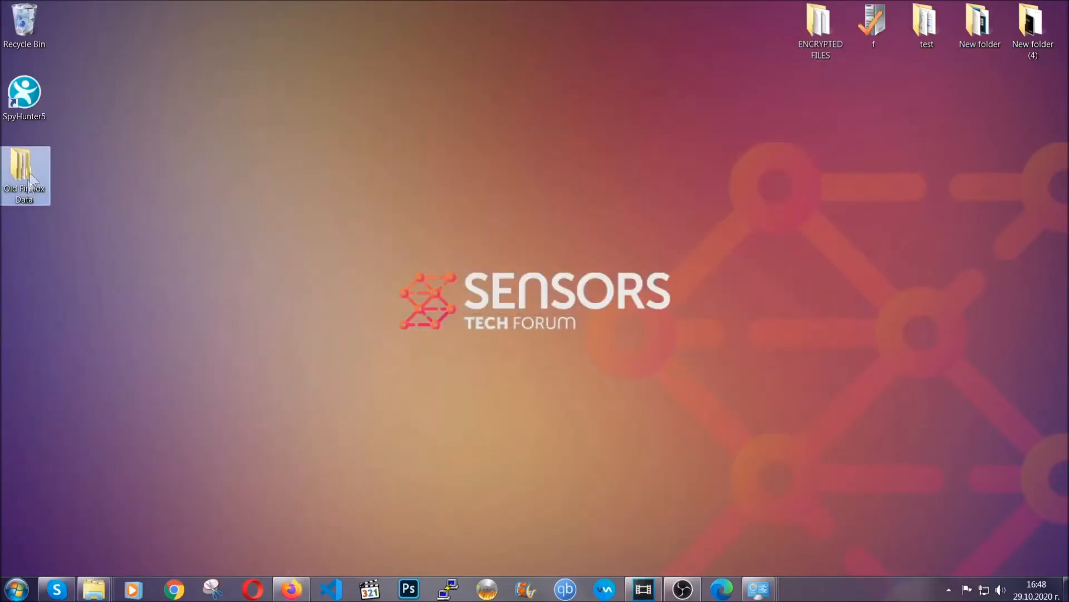
mouse_move(20, 171)
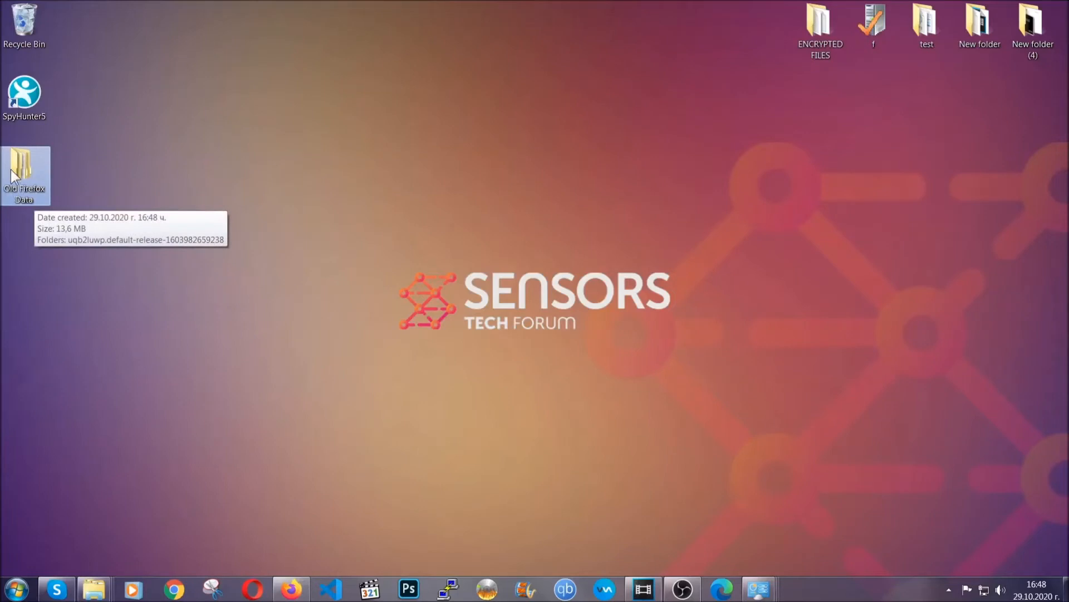
mouse_move(542, 282)
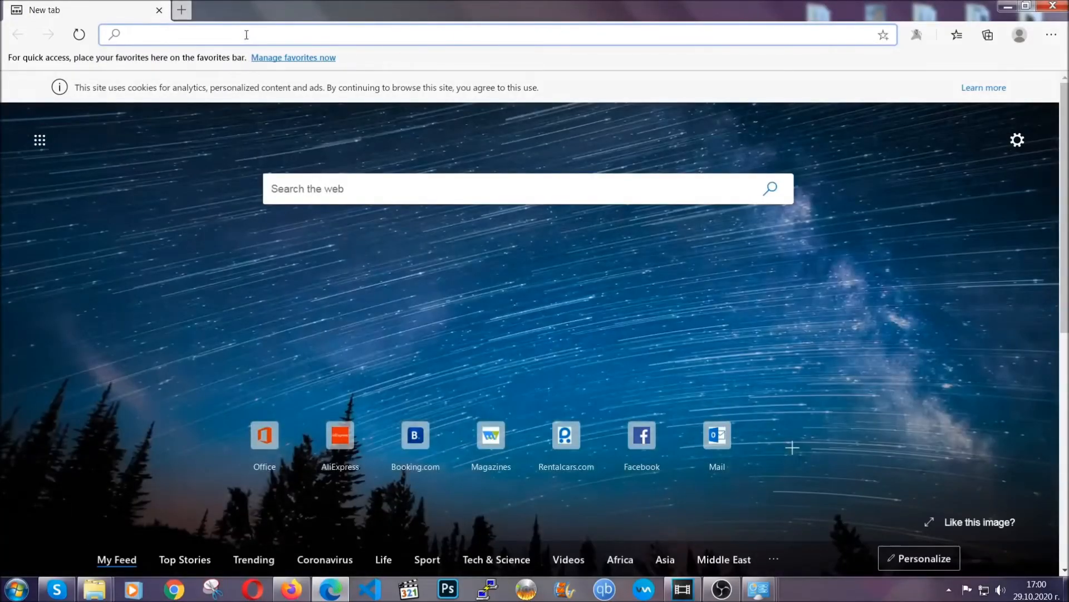
Clear Edge's browsing data for All time with Passwords unticked.
type("edge://version")
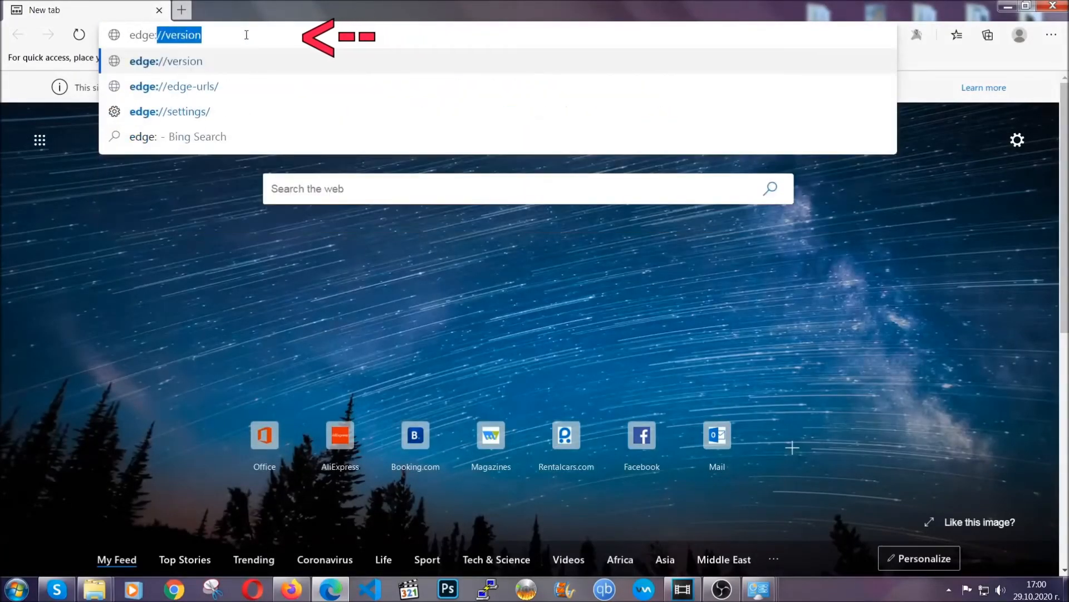
type("edge://settings/clearBrowserData")
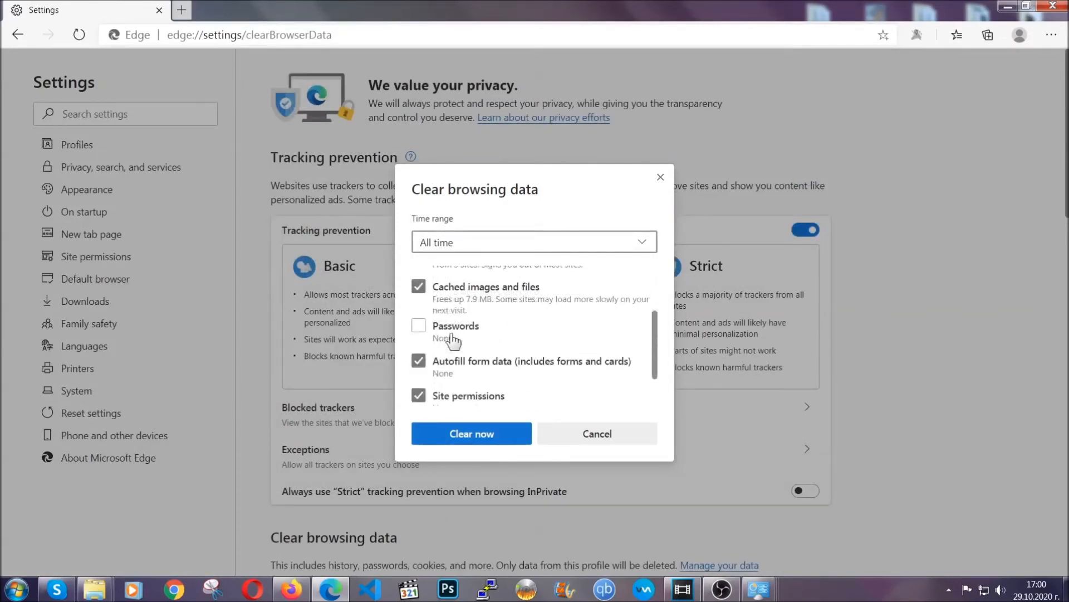
scroll("down", 3)
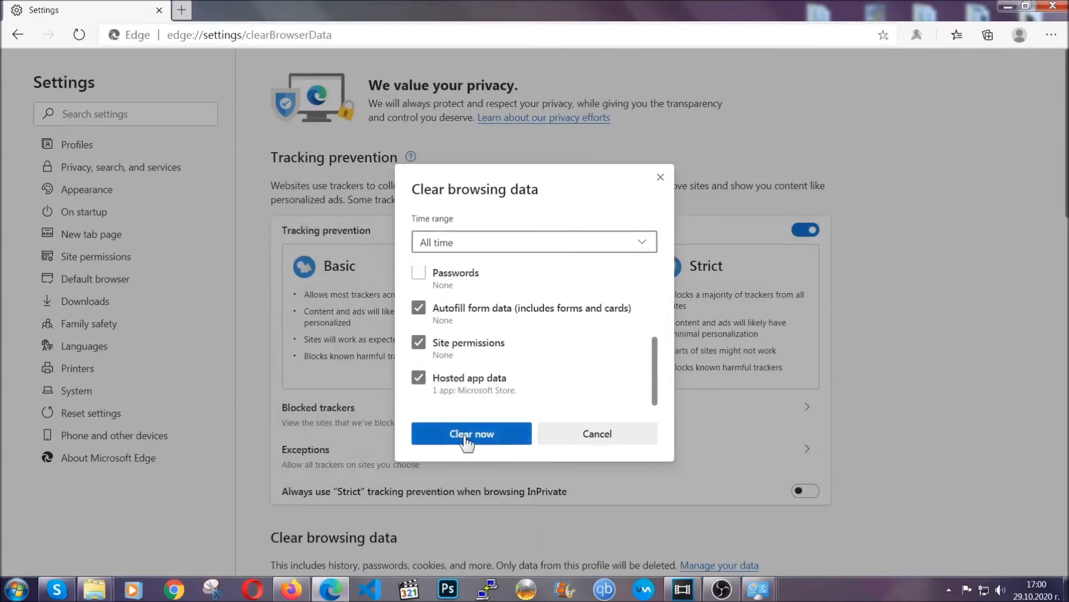
left_click(471, 433)
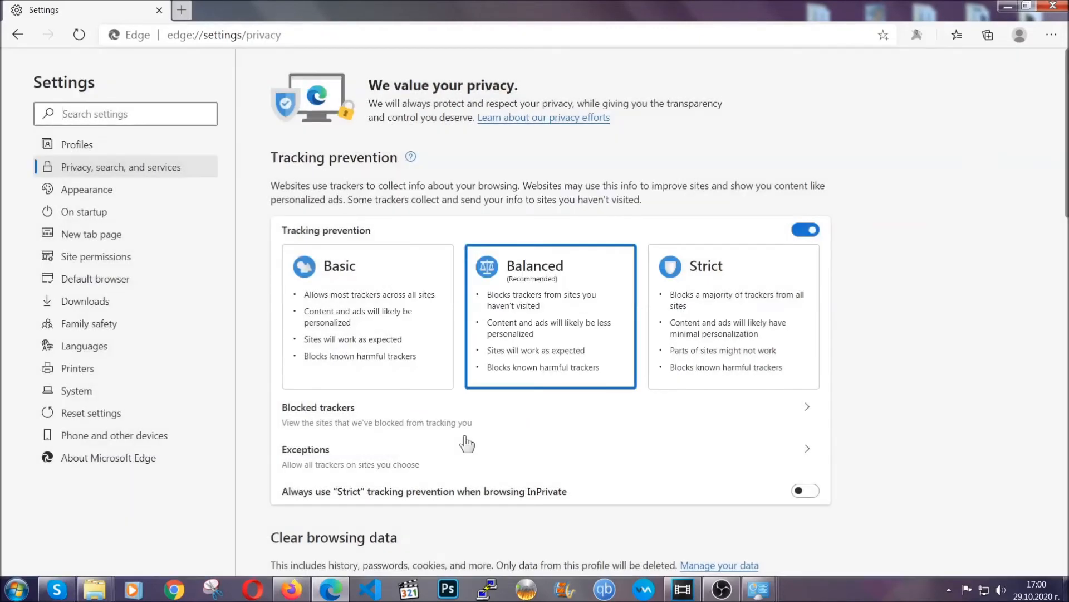
mouse_move(1051, 35)
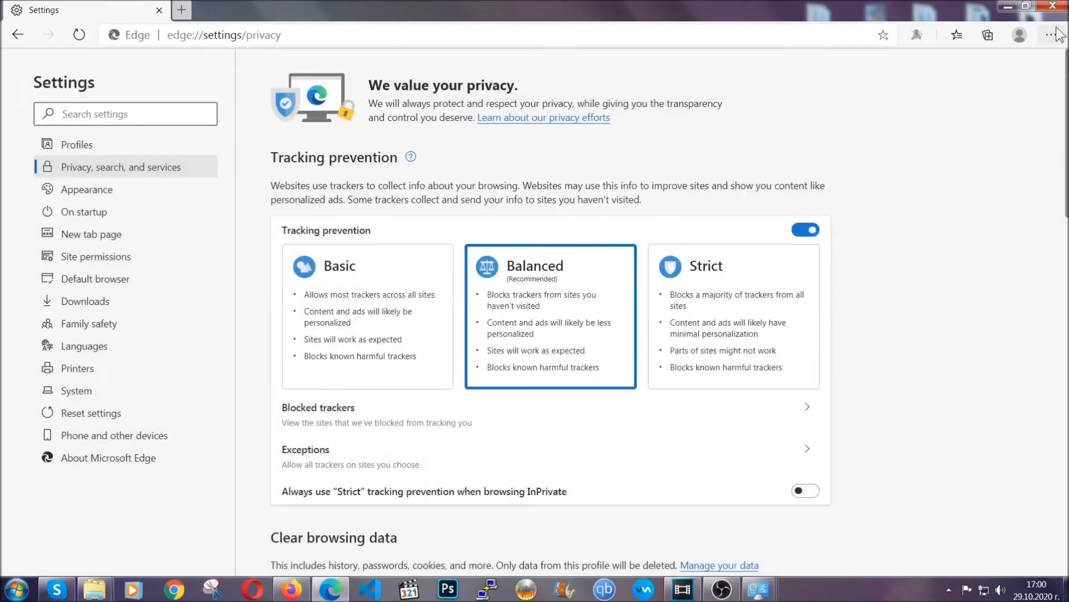
Remove Edge's single installed extension from the Extensions page, then close Edge.
left_click(1052, 35)
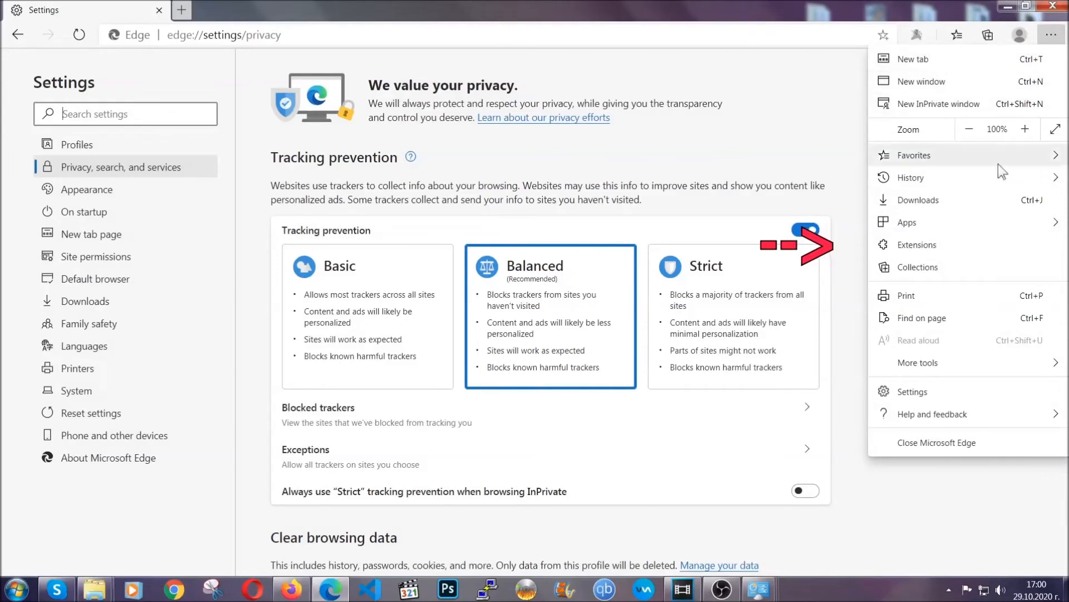
left_click(918, 244)
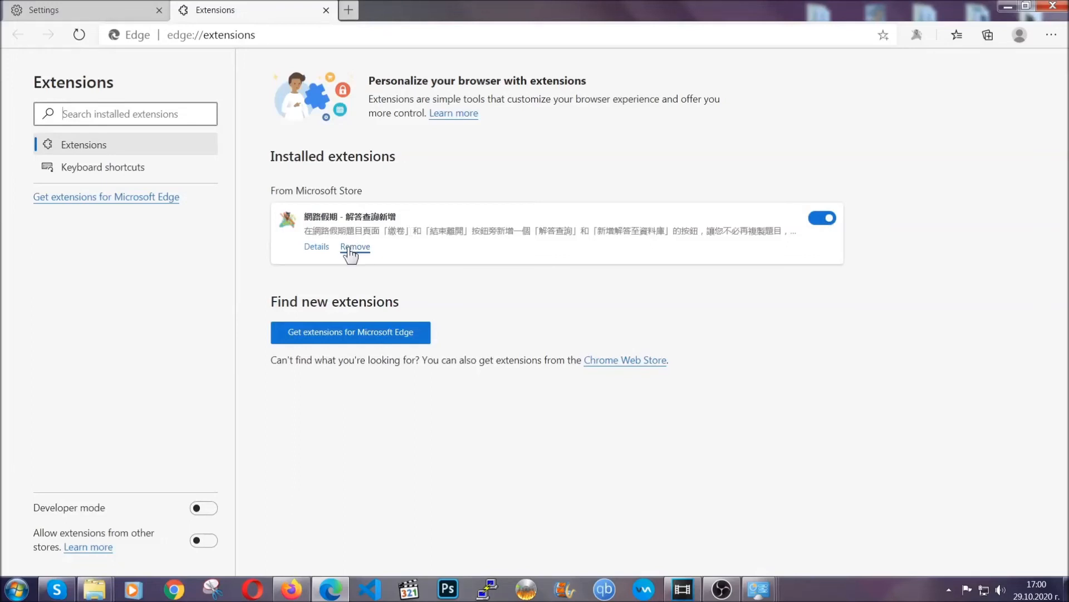
left_click(354, 246)
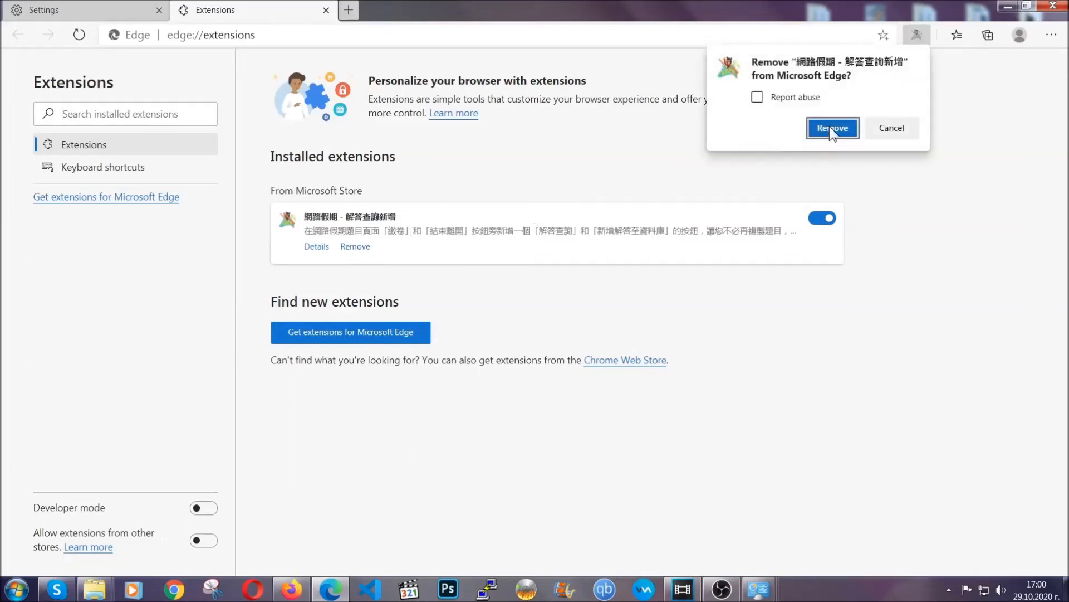
left_click(832, 128)
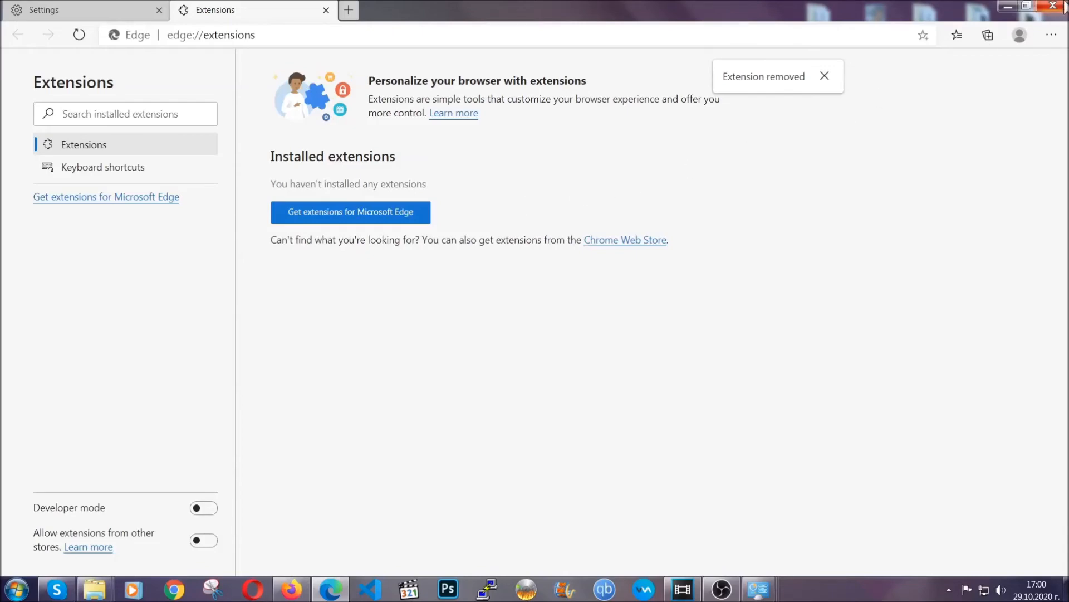
left_click(1054, 6)
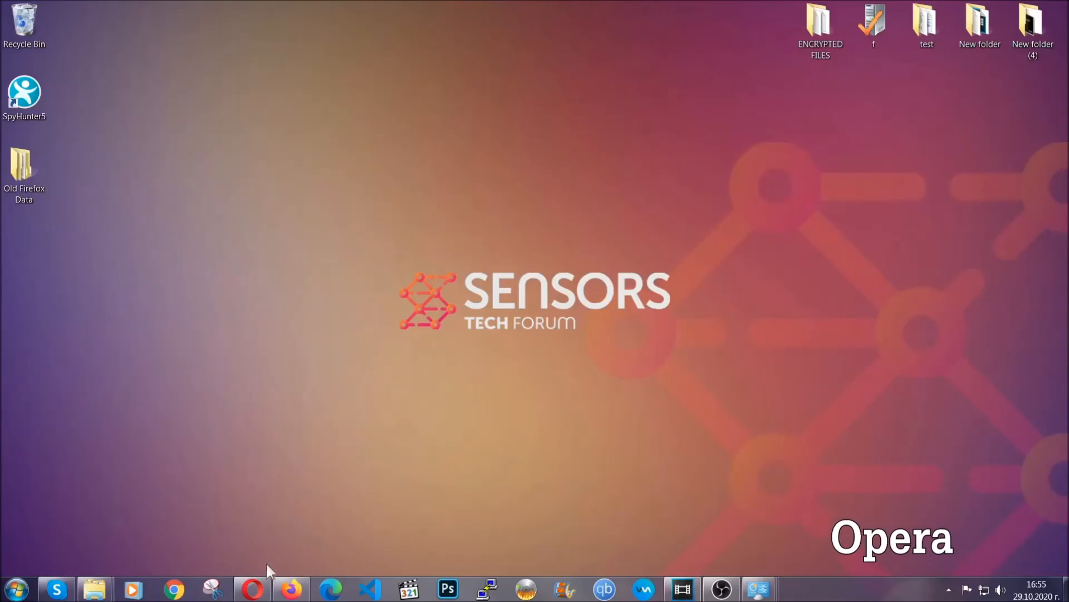
Clear Opera's browsing data via opera://settings/clearBrowserData with Hosted app data ticked.
left_click(251, 588)
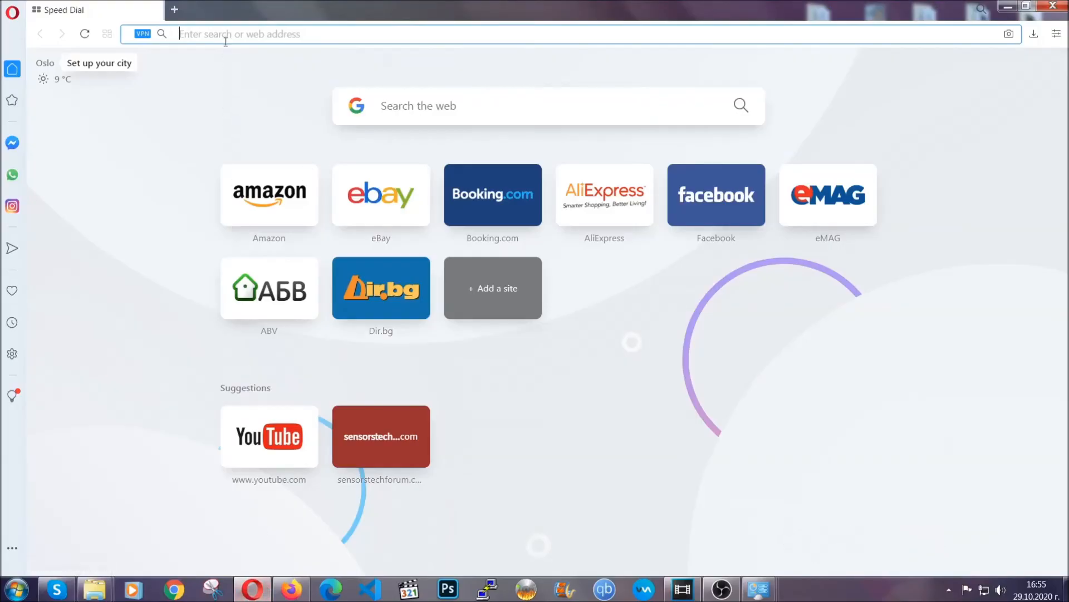
type("opera://se")
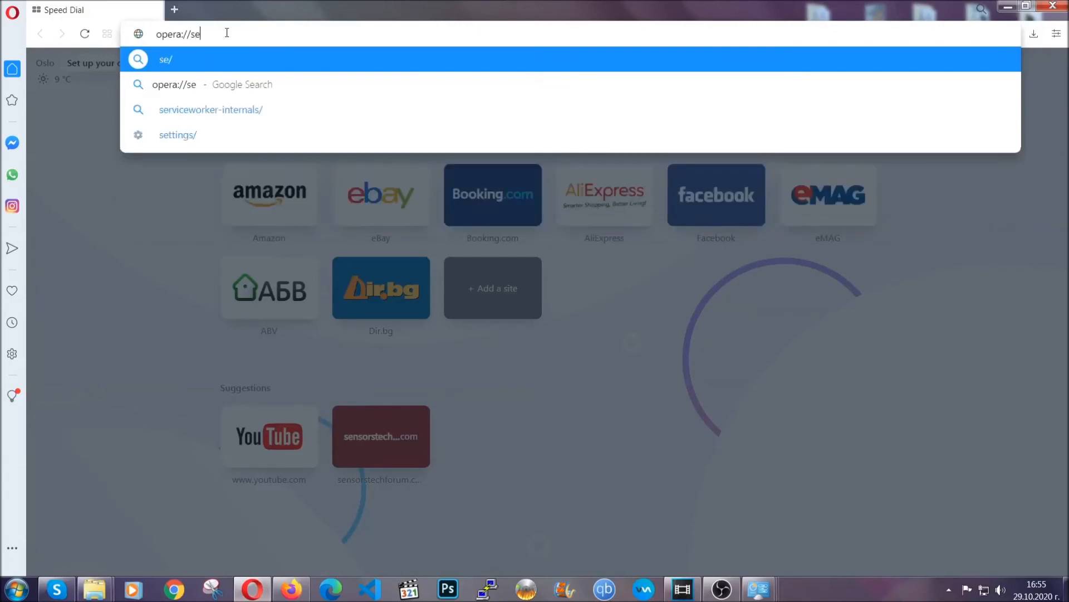
type("ttings/c")
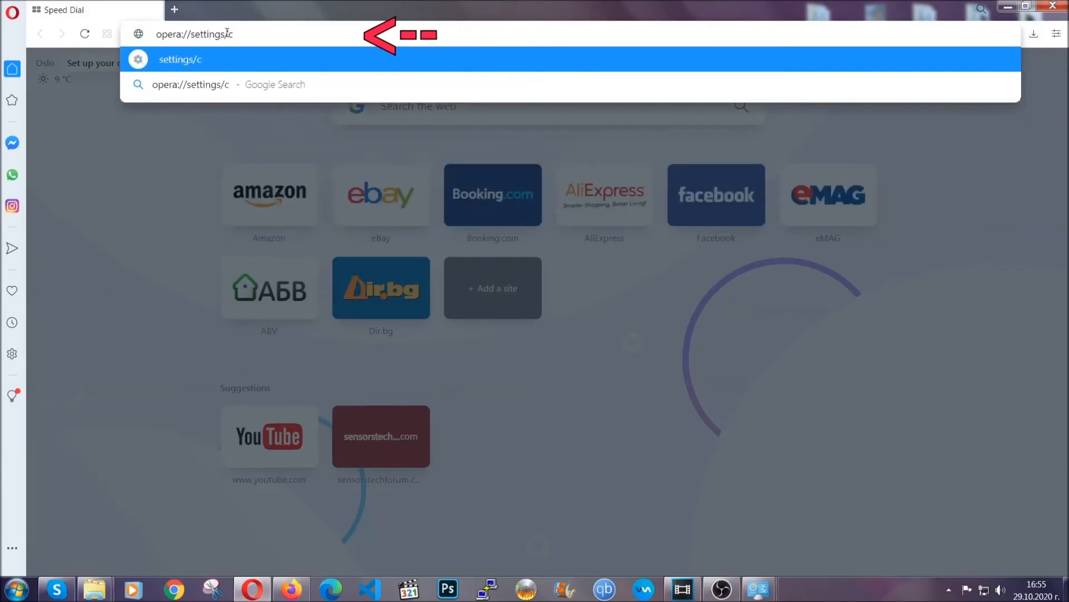
type("learBr")
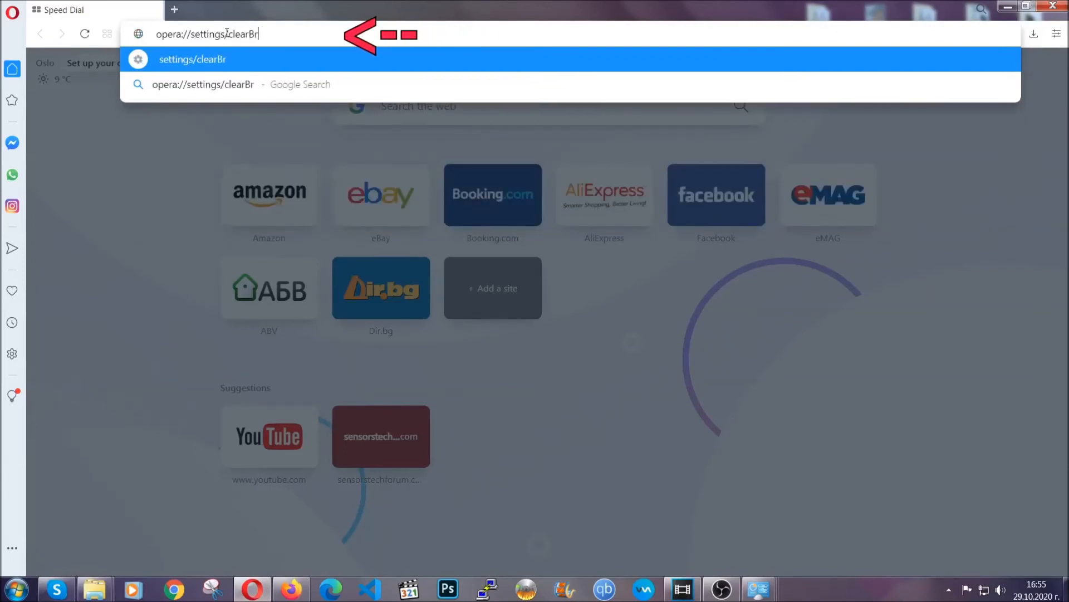
type("owserData")
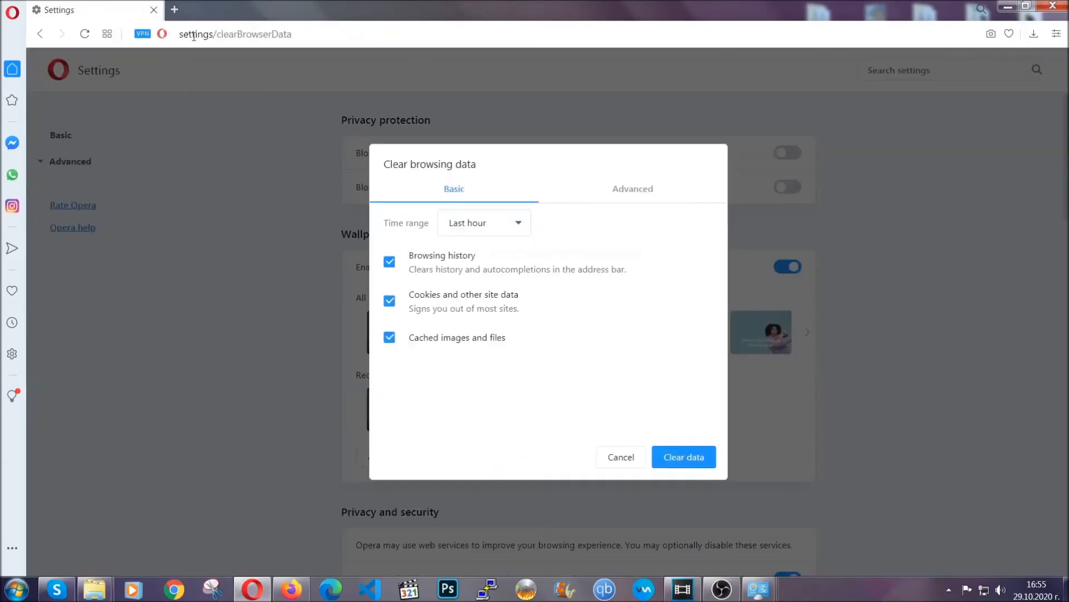
mouse_move(632, 195)
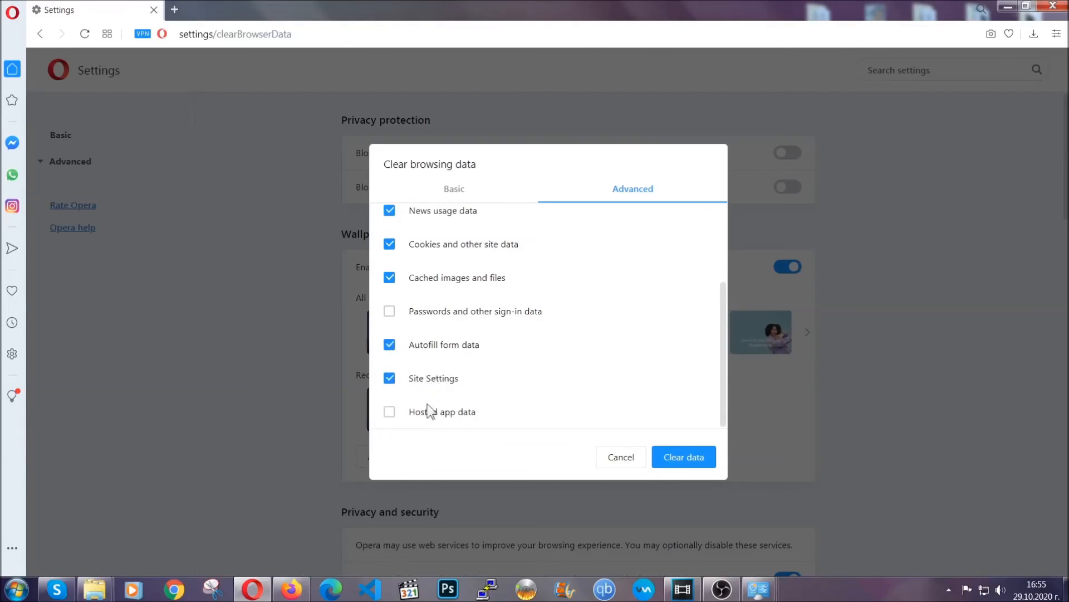
left_click(388, 411)
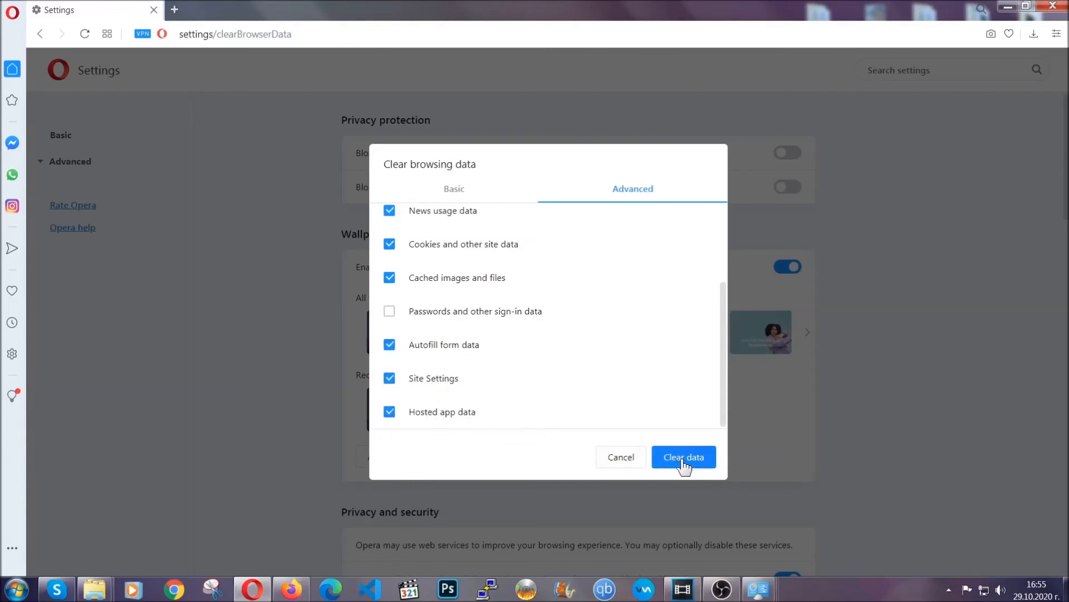
left_click(683, 456)
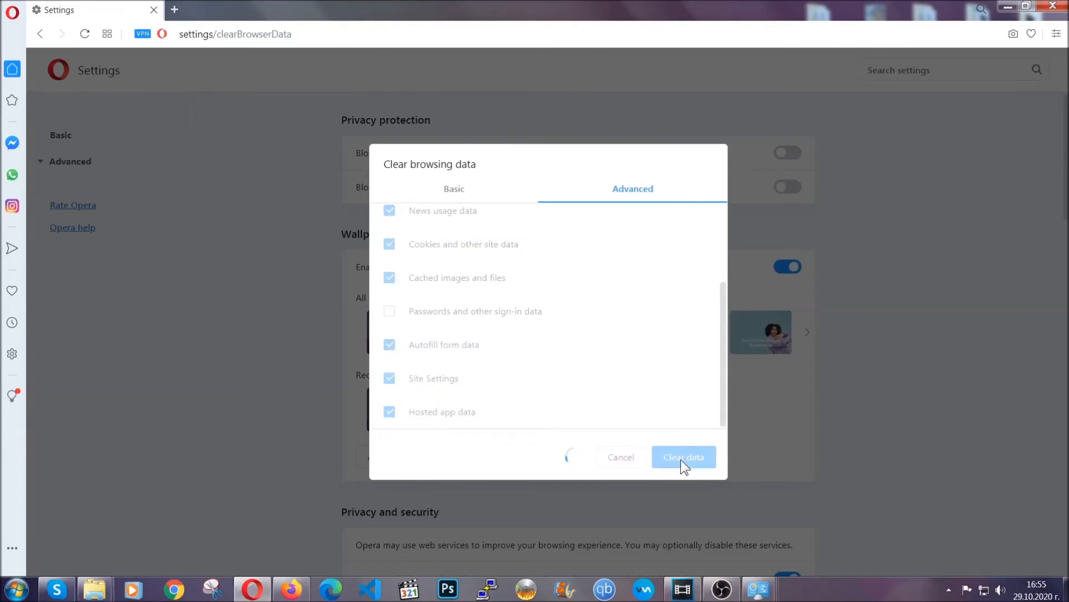
left_click(682, 456)
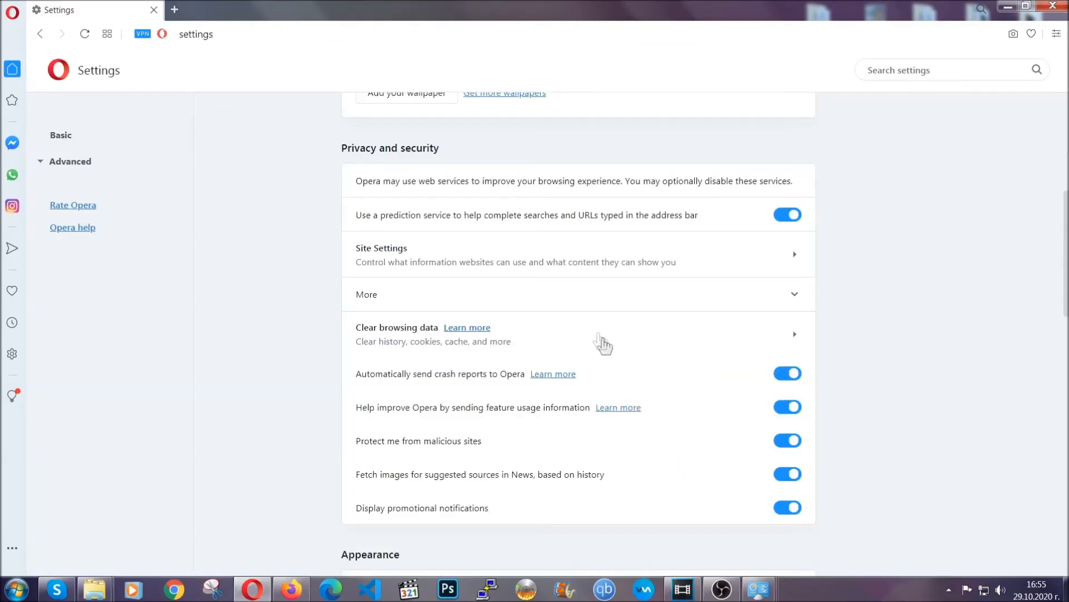